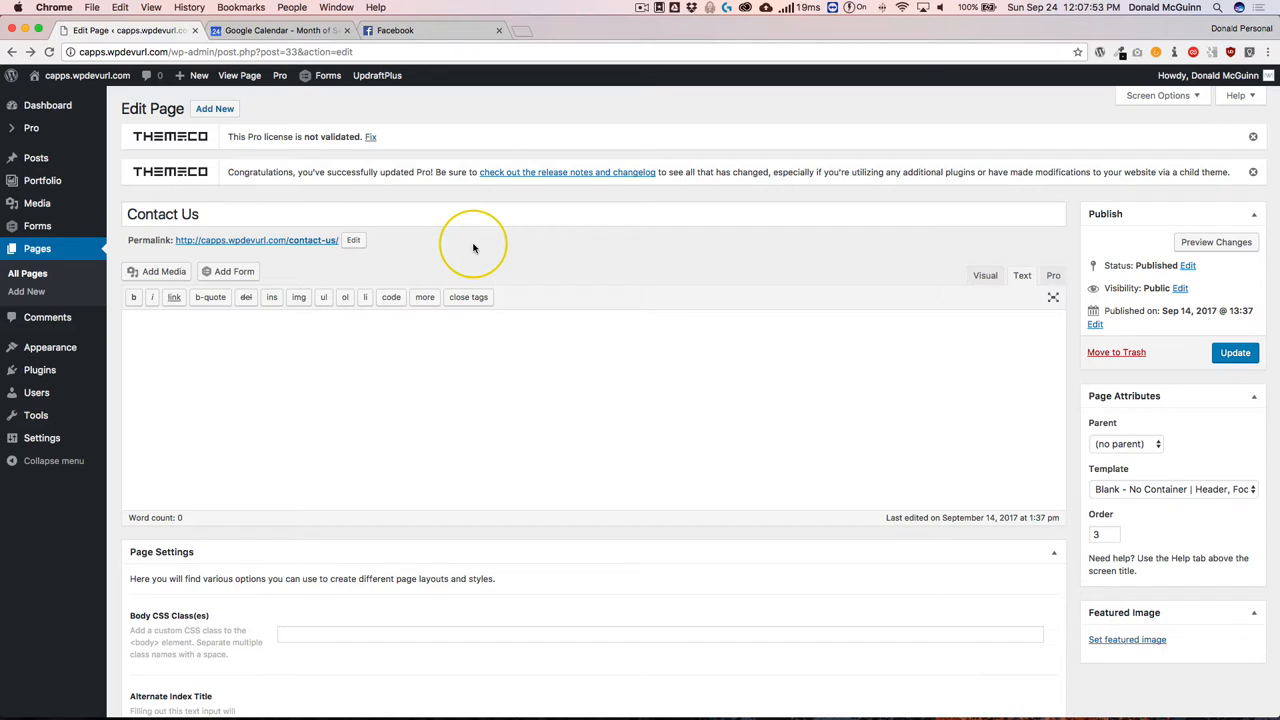
mouse_move(538, 240)
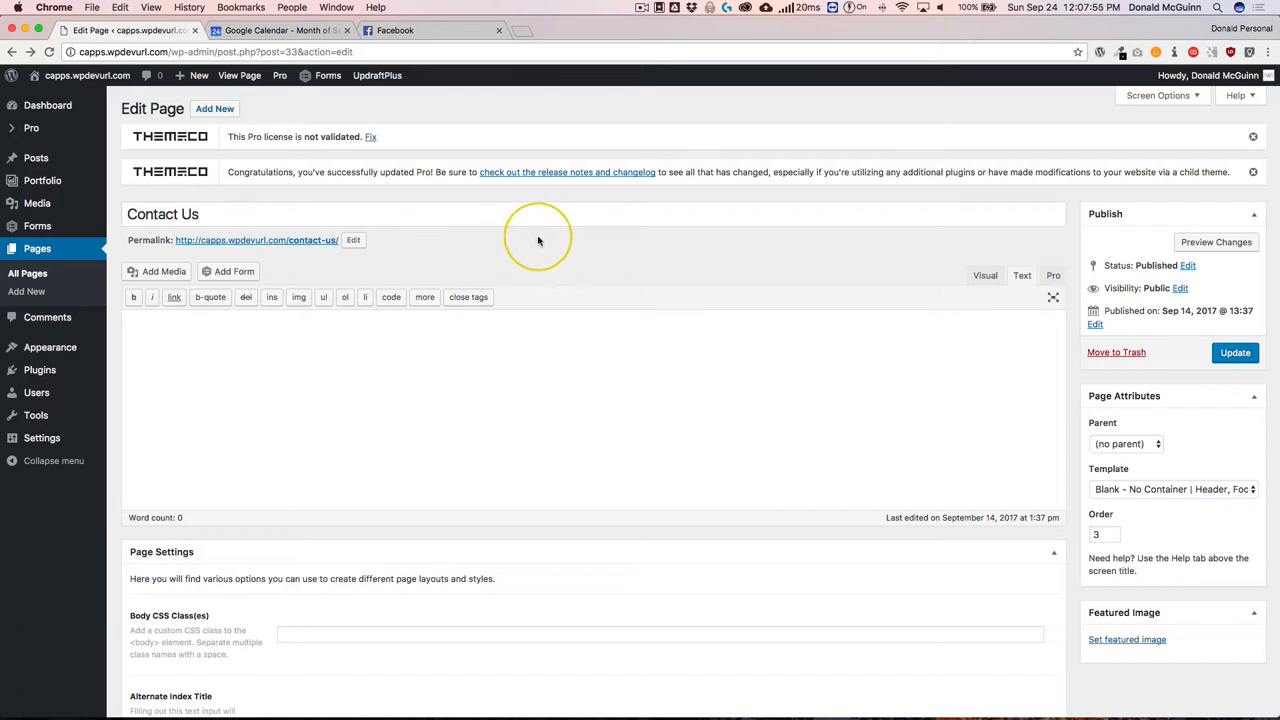
mouse_move(1052, 276)
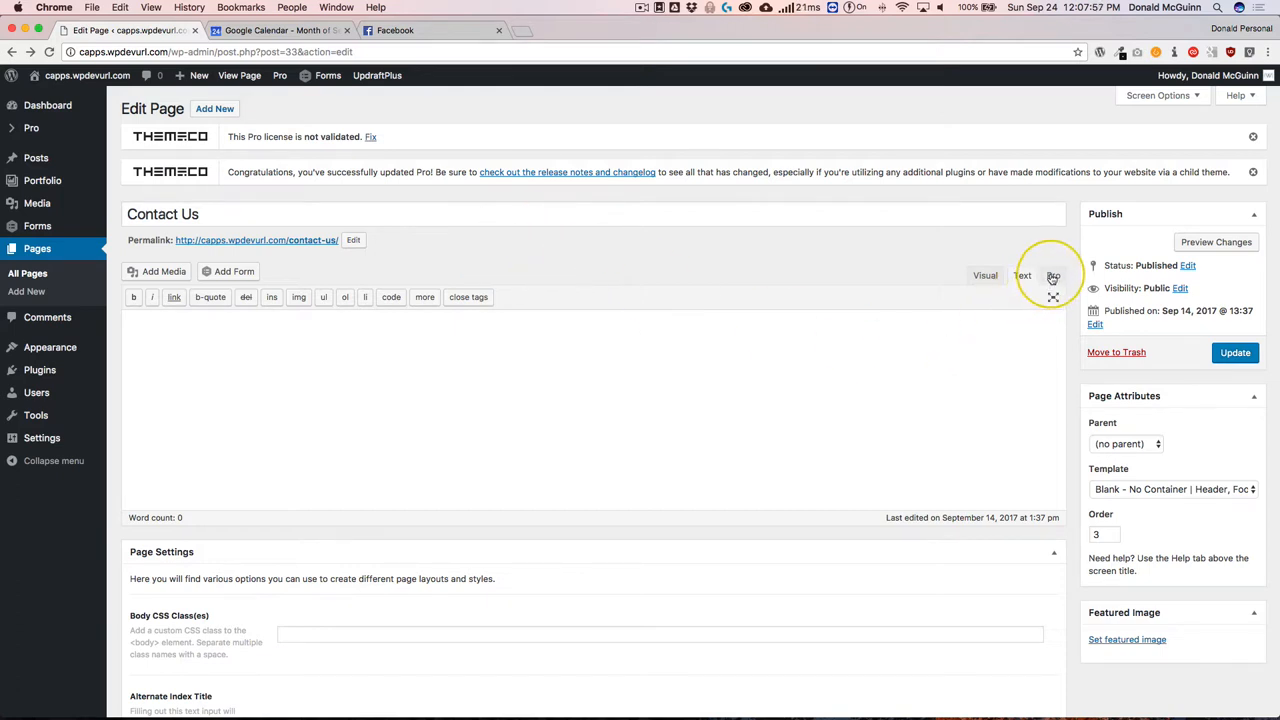
- Switch the Contact Us page editor to Pro and launch Edit with Pro
left_click(1052, 276)
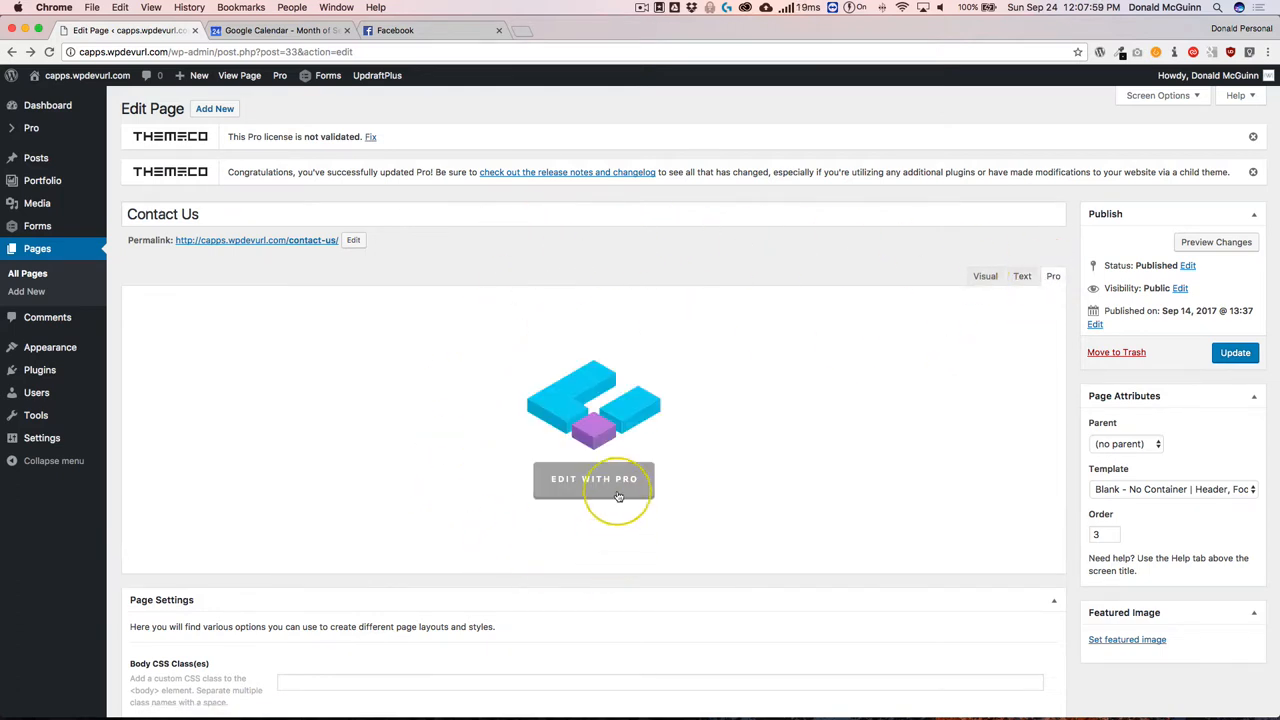
left_click(594, 480)
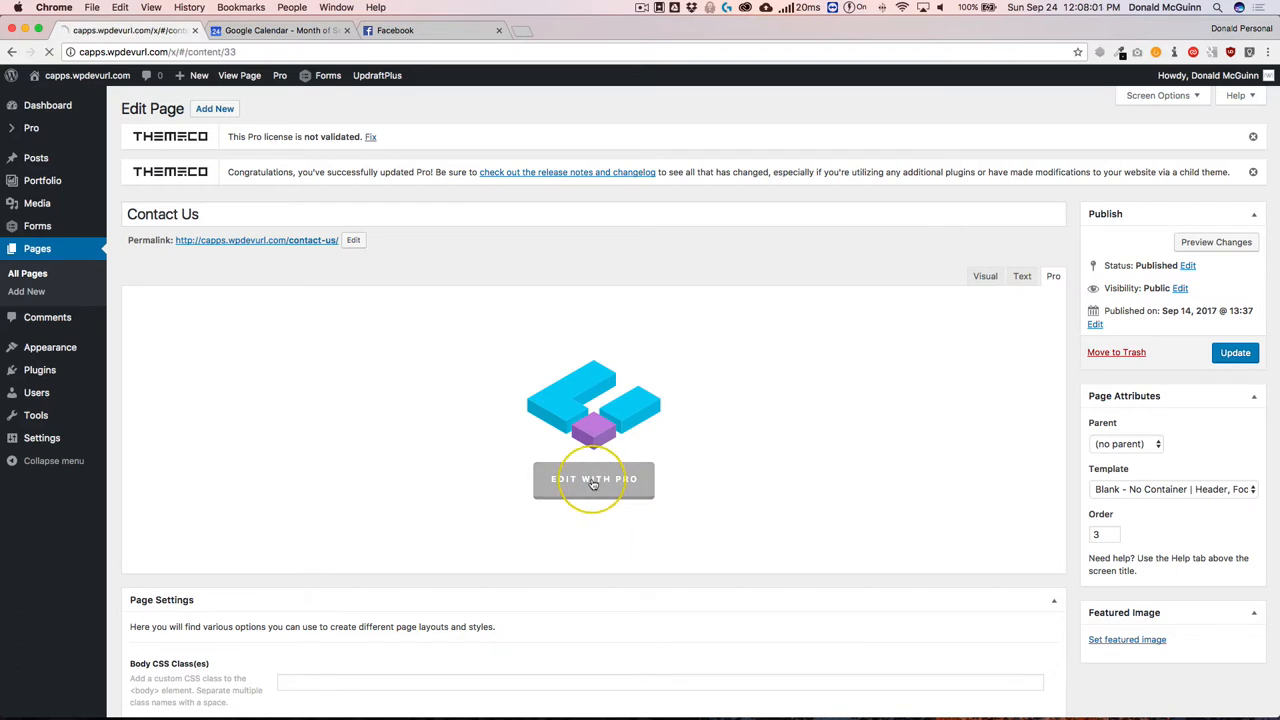
- Add Section 1 and expand it to show Row 1 with the 1/1 layout
left_click(594, 480)
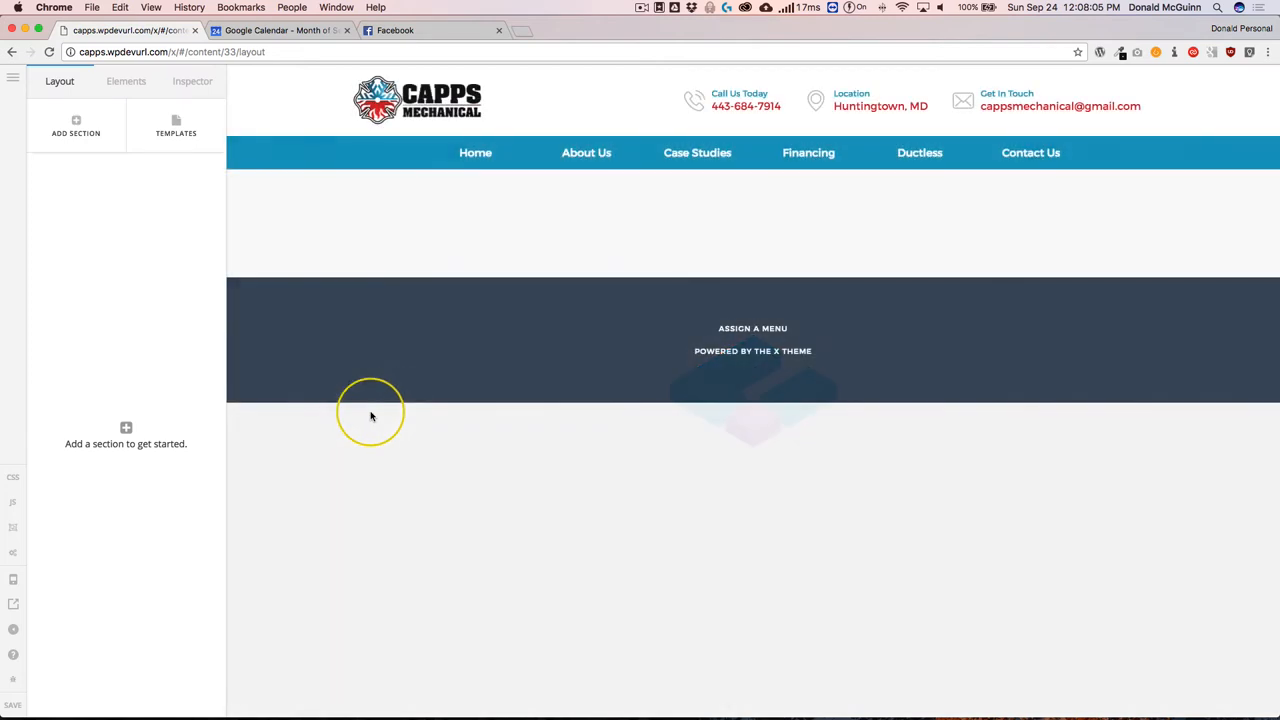
mouse_move(126, 220)
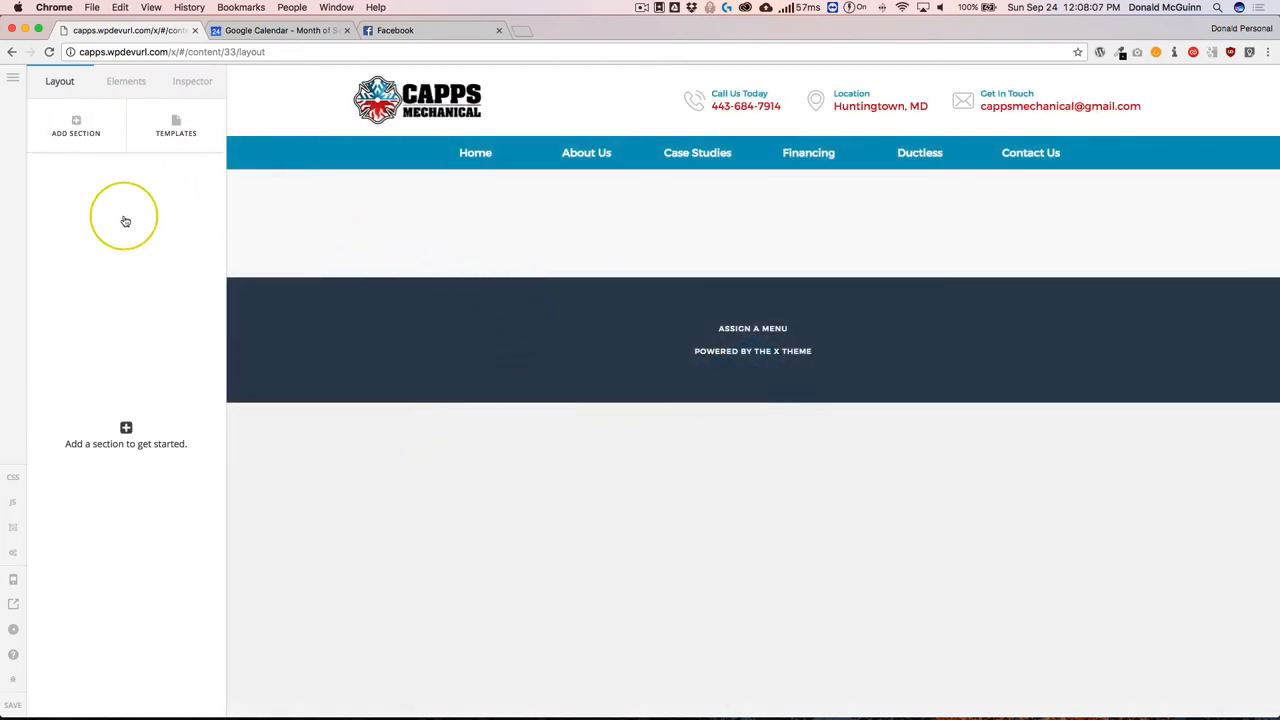
mouse_move(92, 122)
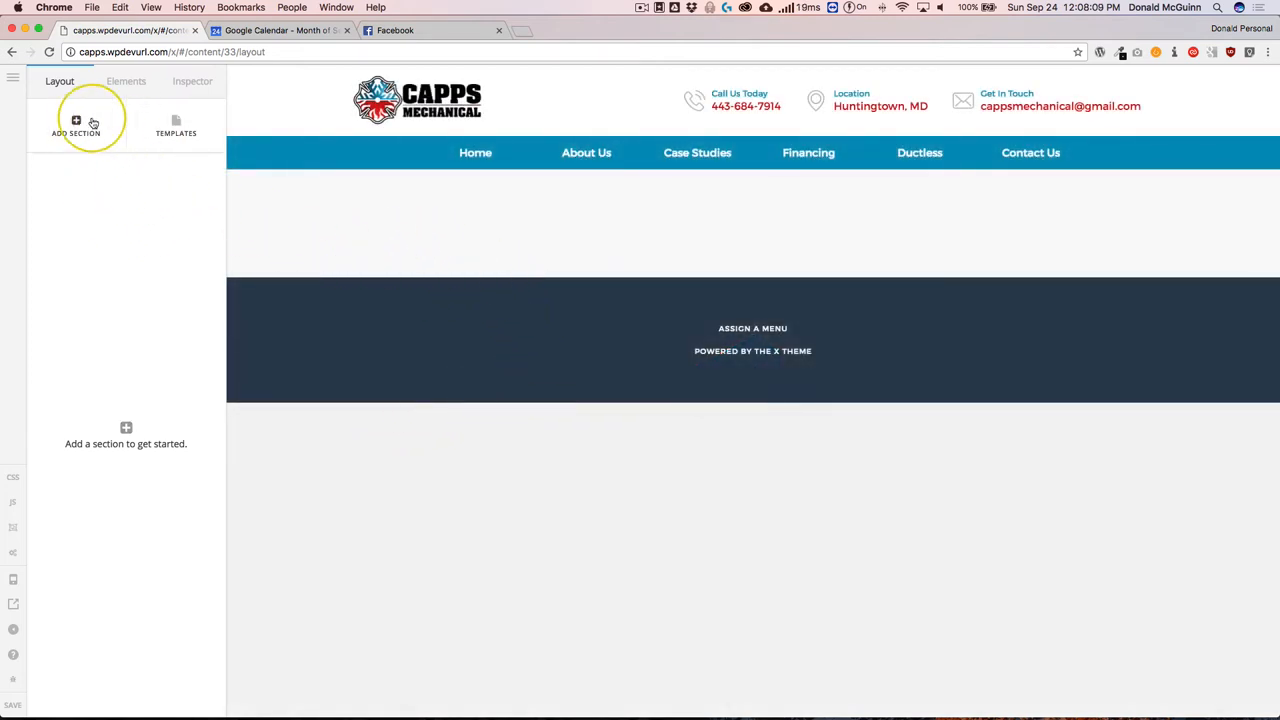
left_click(76, 124)
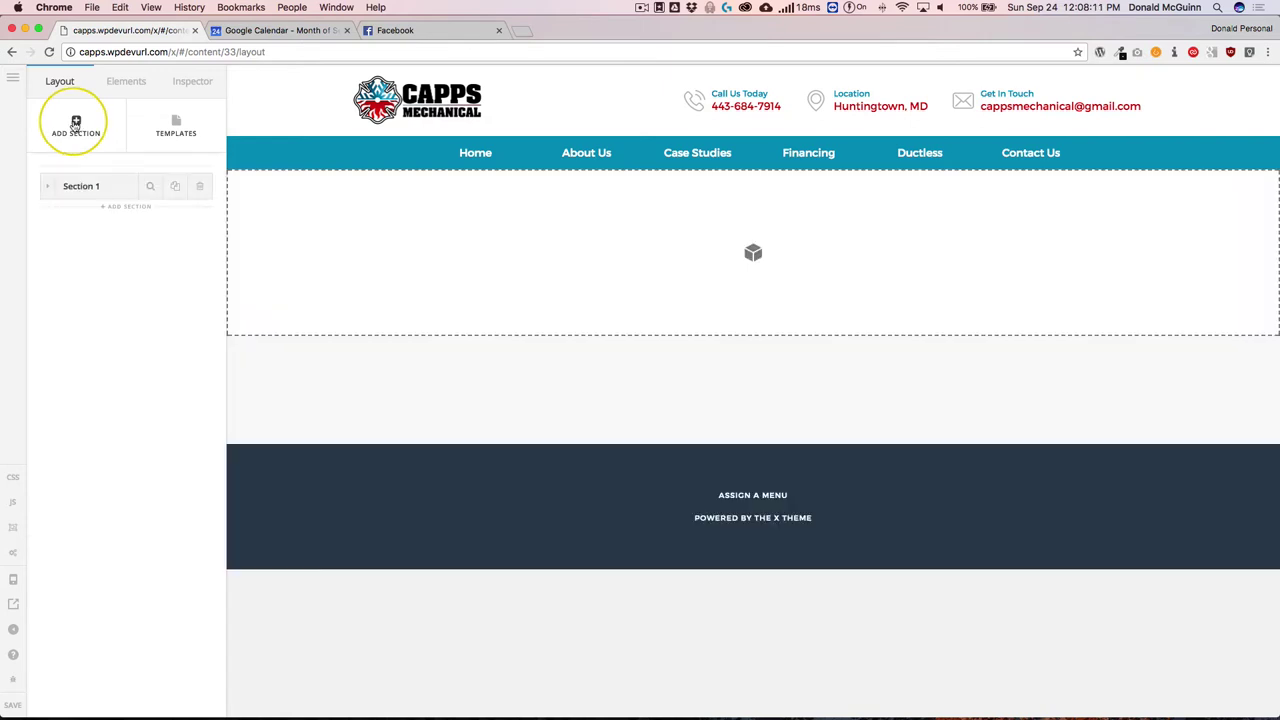
left_click(80, 186)
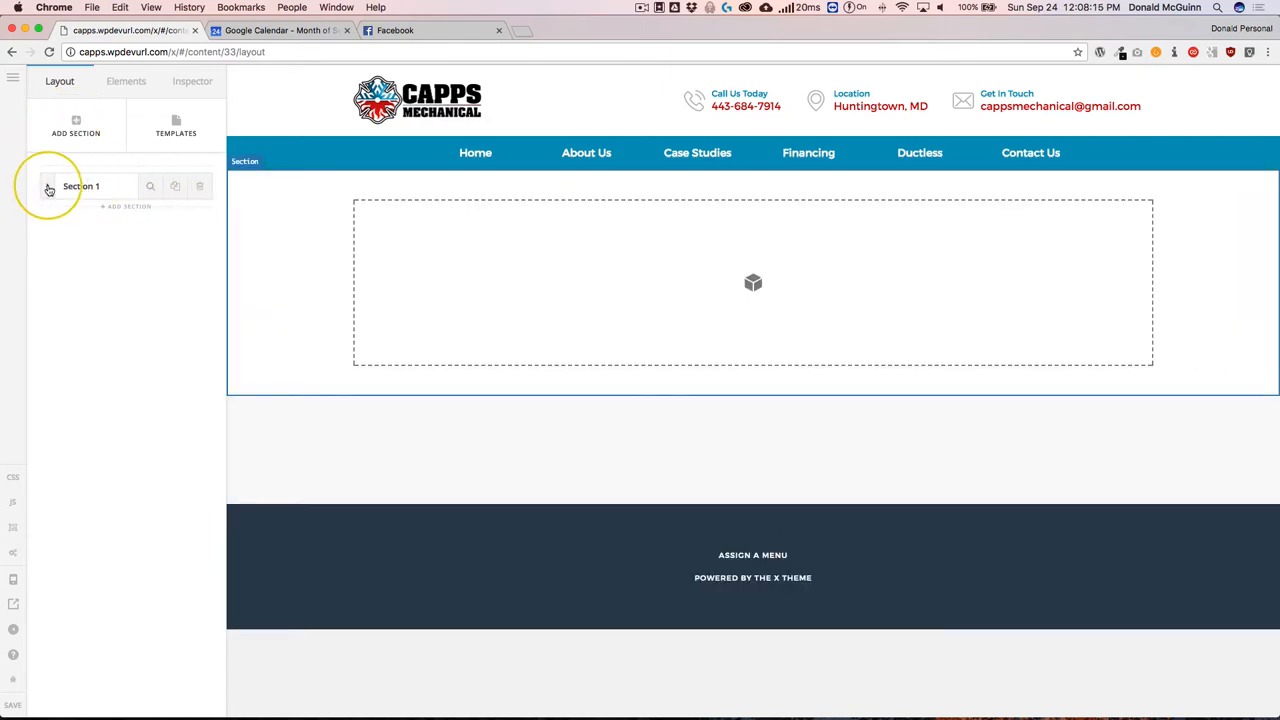
left_click(48, 186)
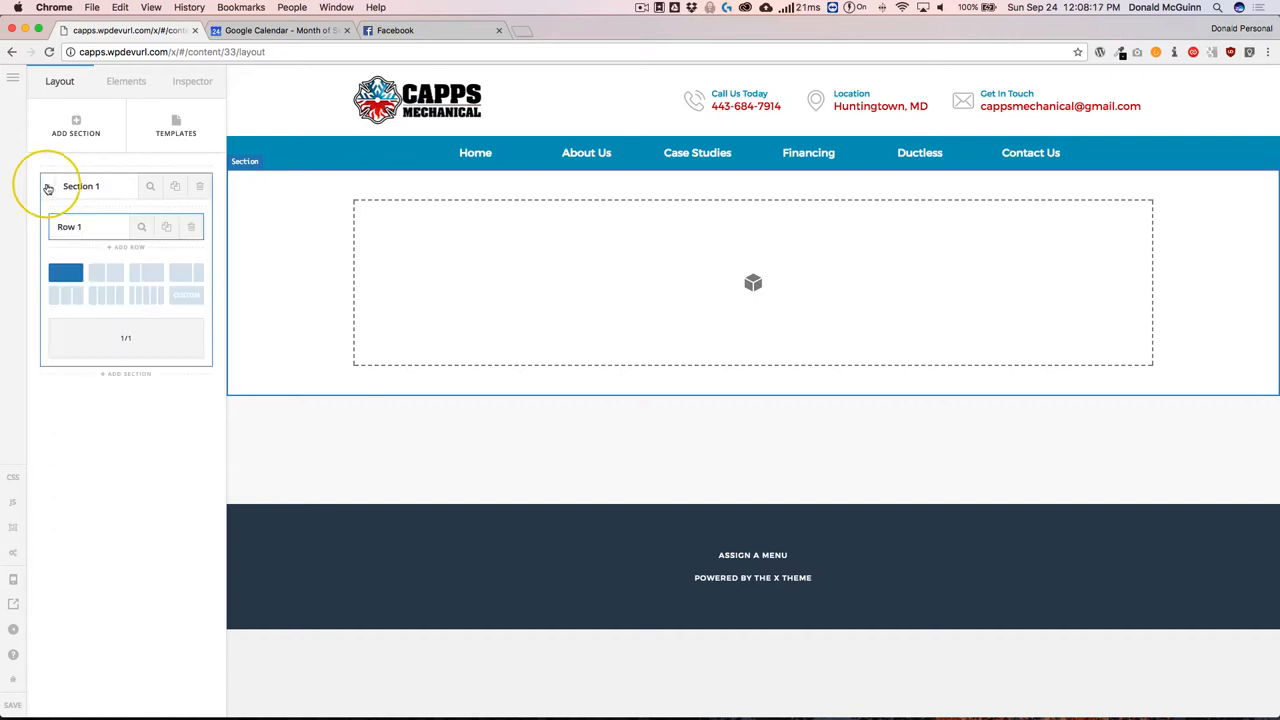
left_click(48, 186)
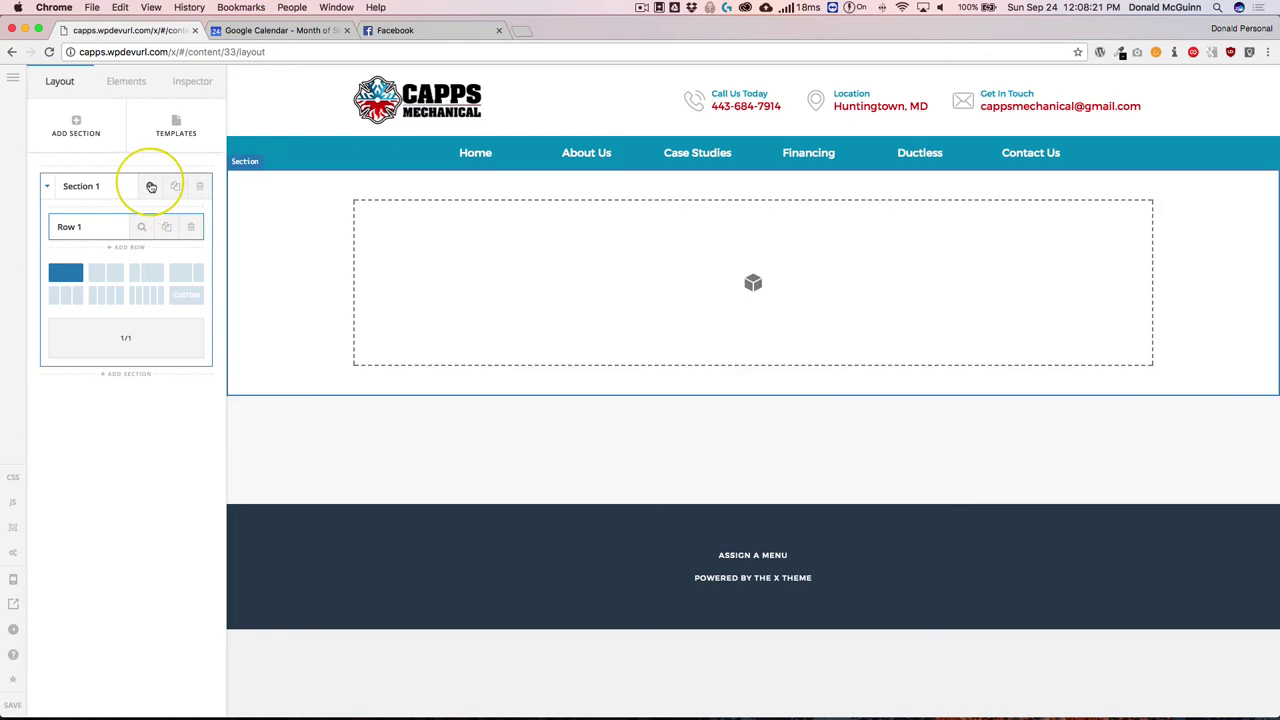
mouse_move(152, 188)
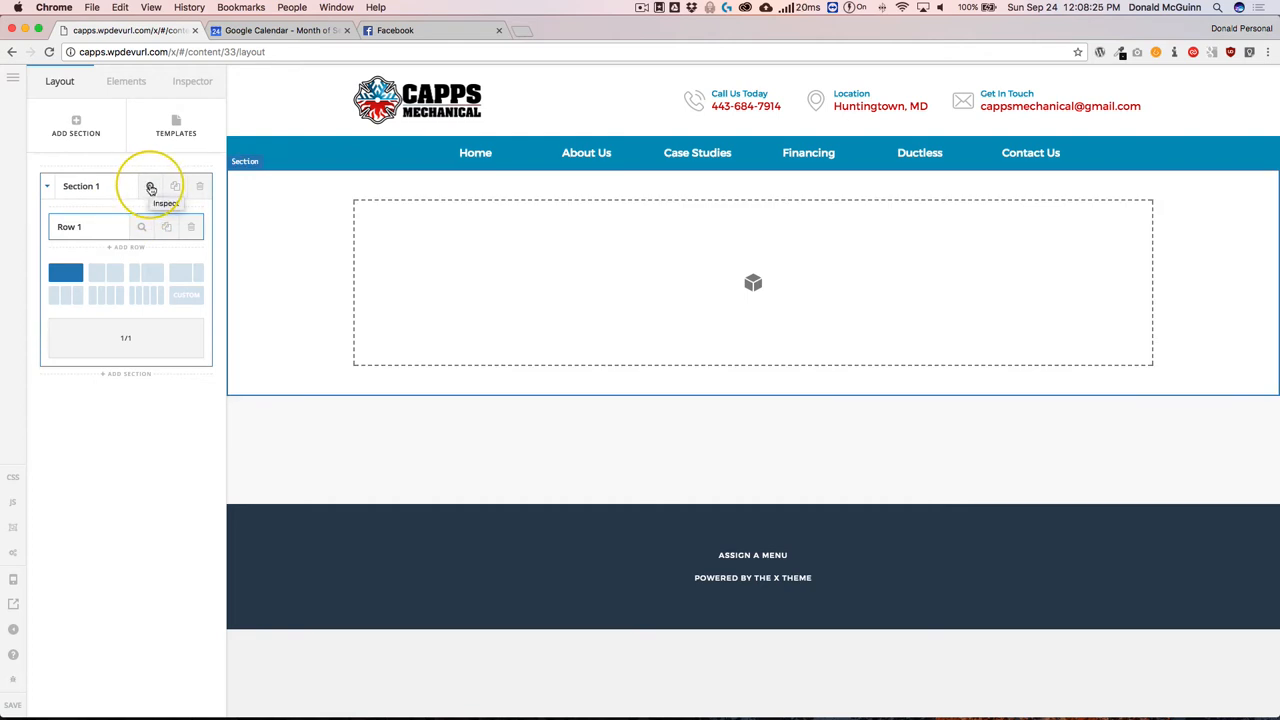
- Inspect Section 1 and set its Background Lower Layer type to Image
left_click(152, 188)
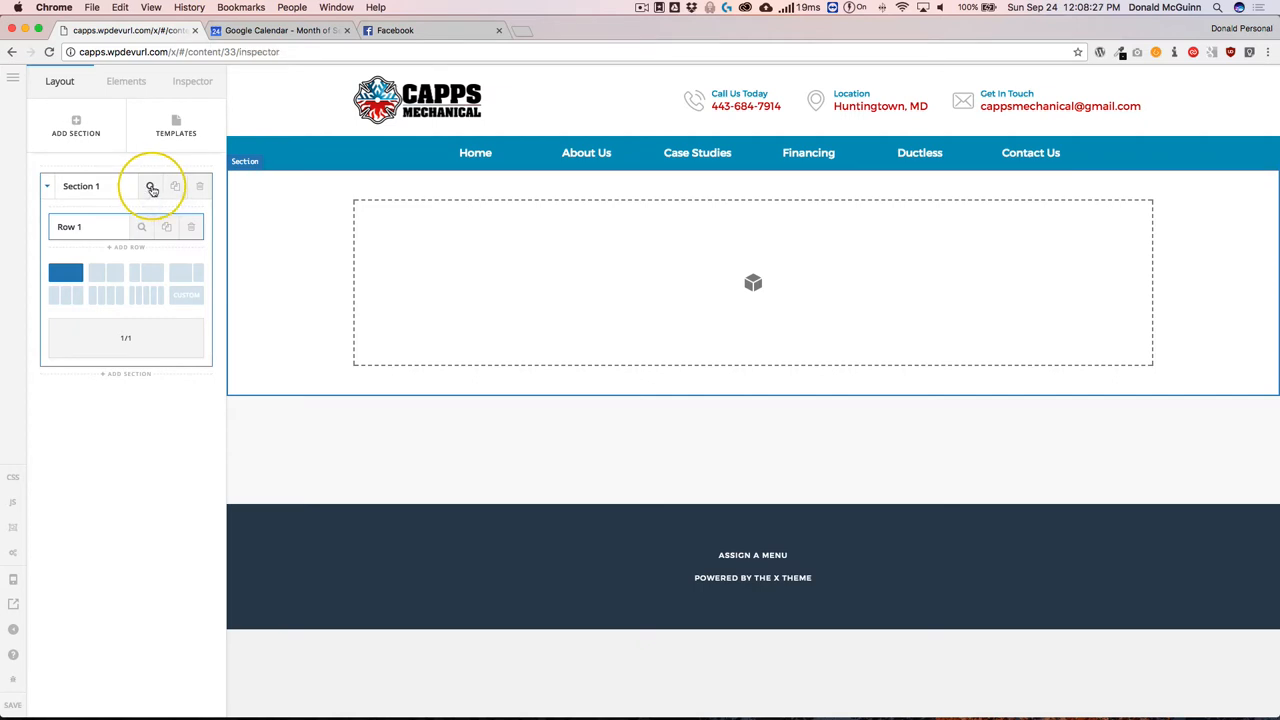
left_click(152, 188)
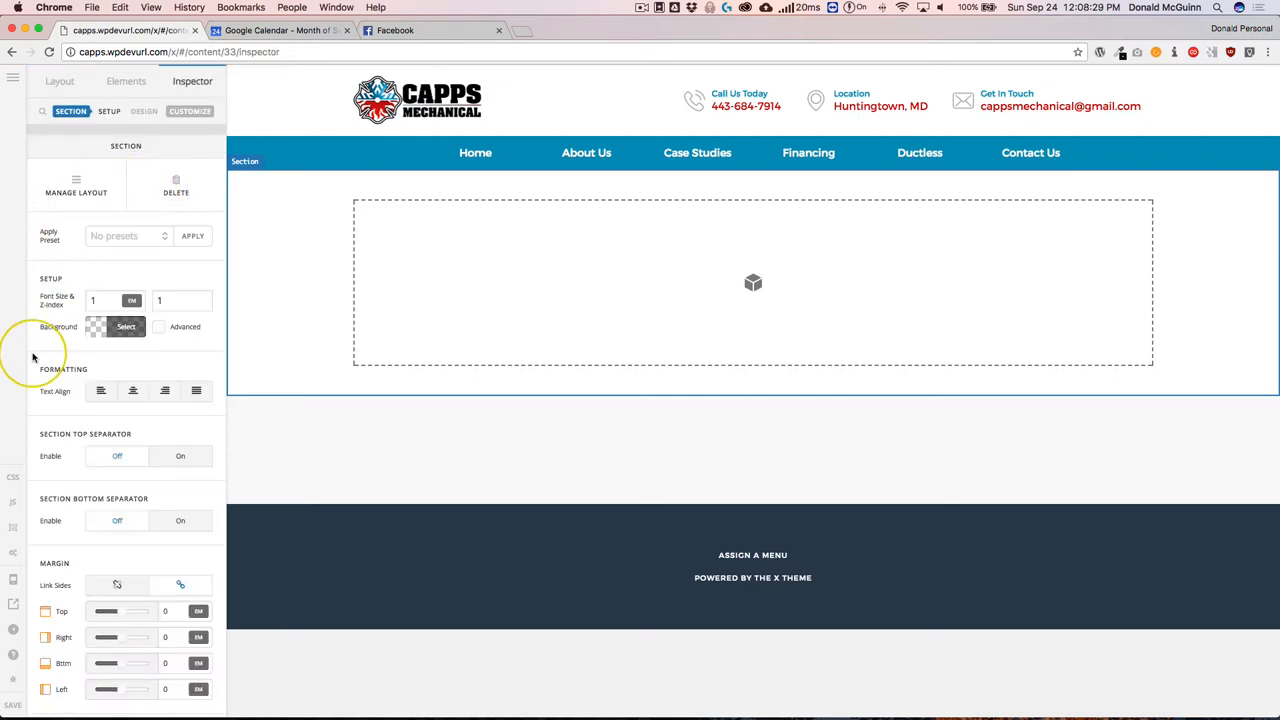
scroll("down", 3)
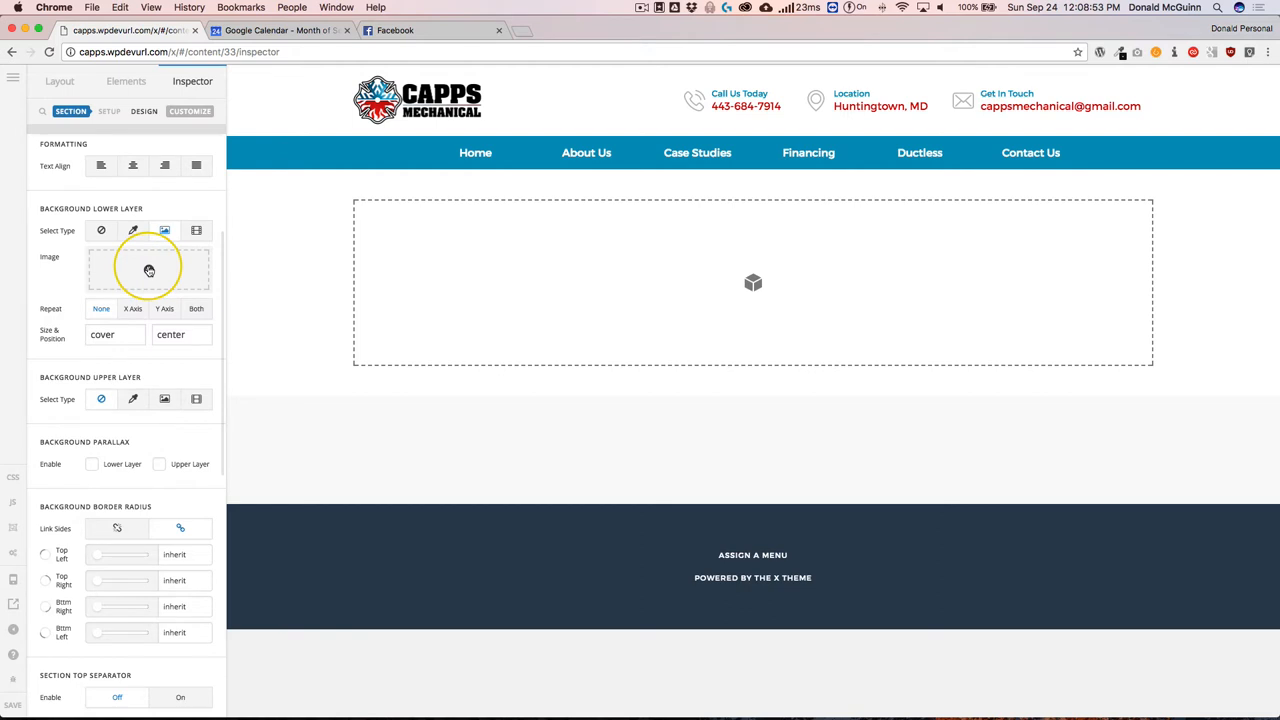
- Insert main-hero.jpg from the Media Library as the section's lower background image
left_click(148, 270)
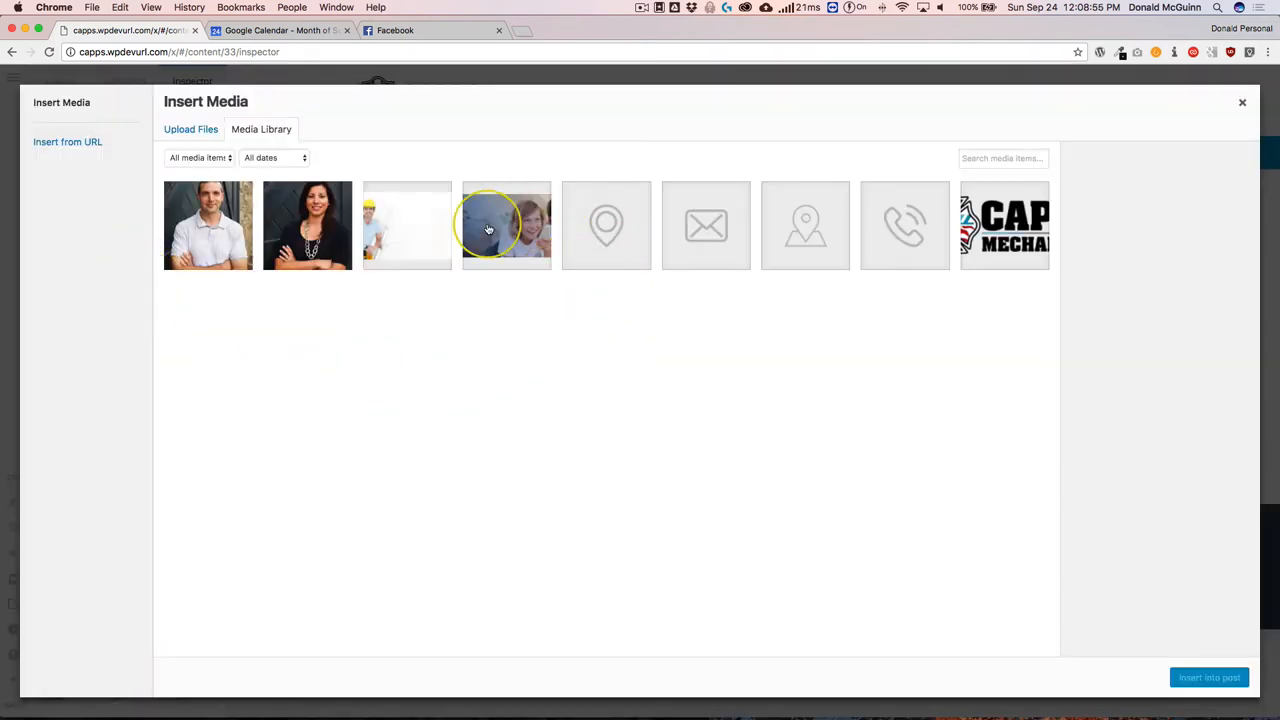
left_click(504, 224)
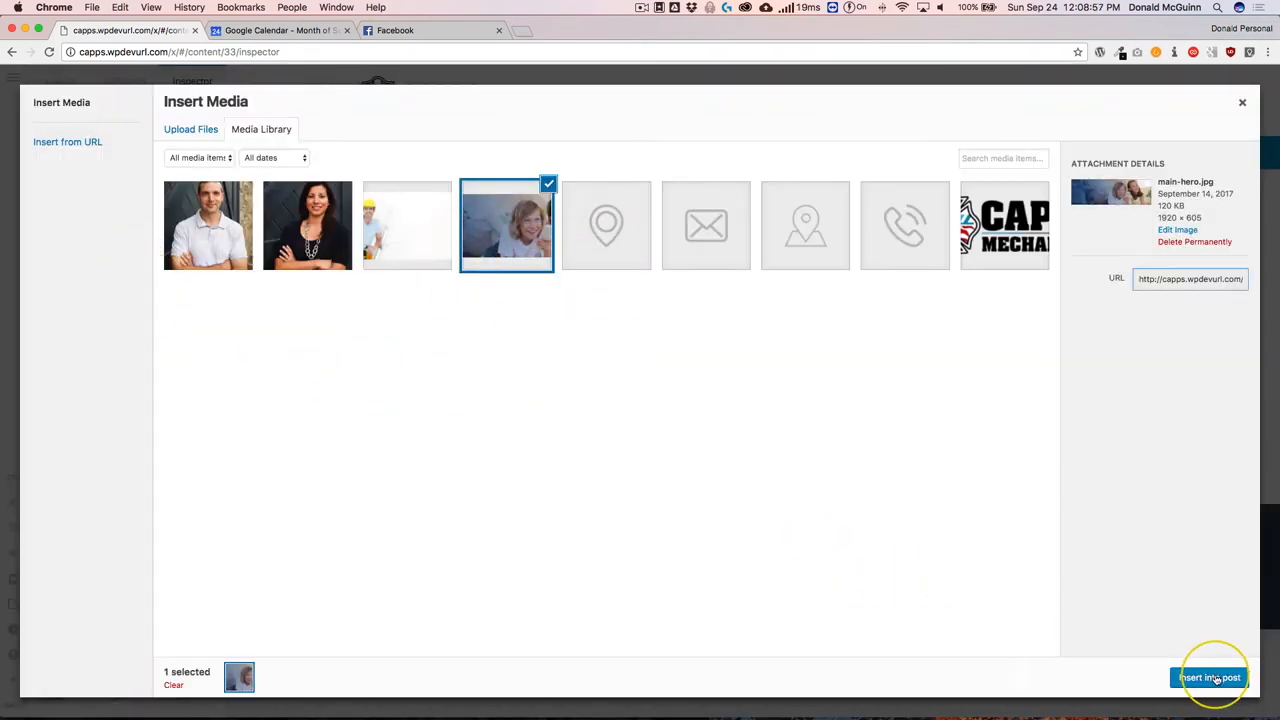
left_click(1210, 676)
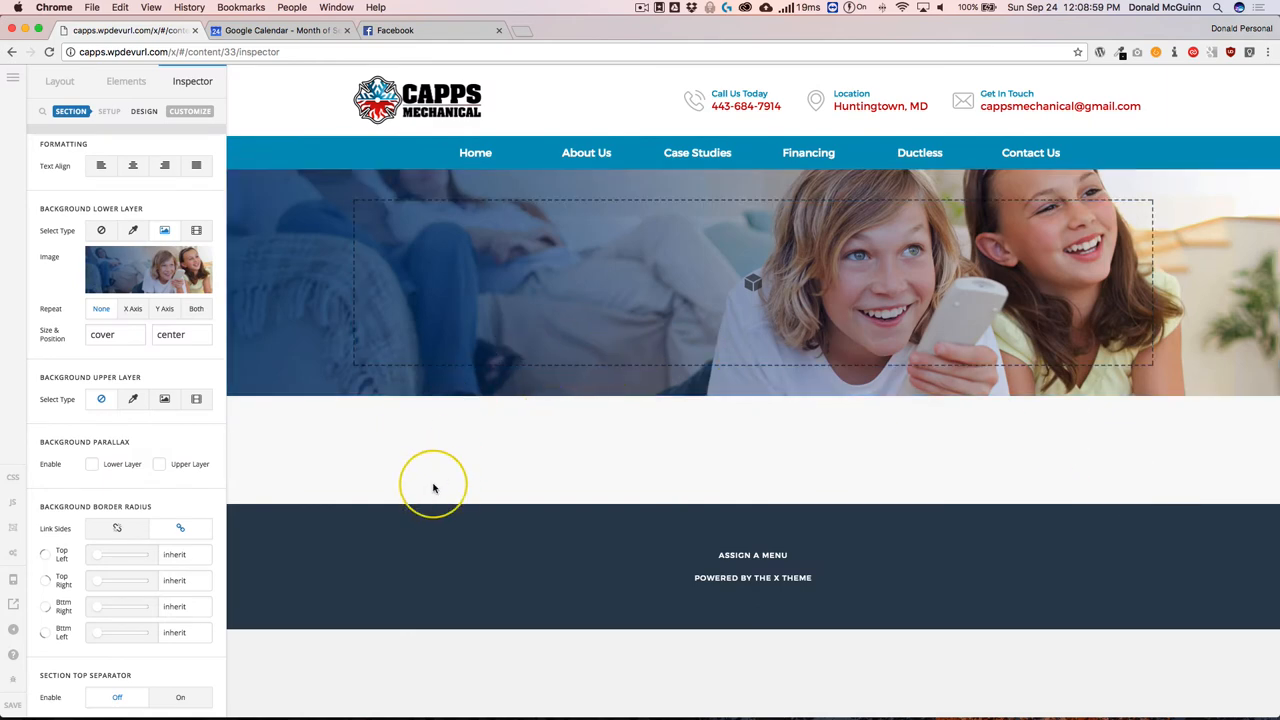
mouse_move(160, 360)
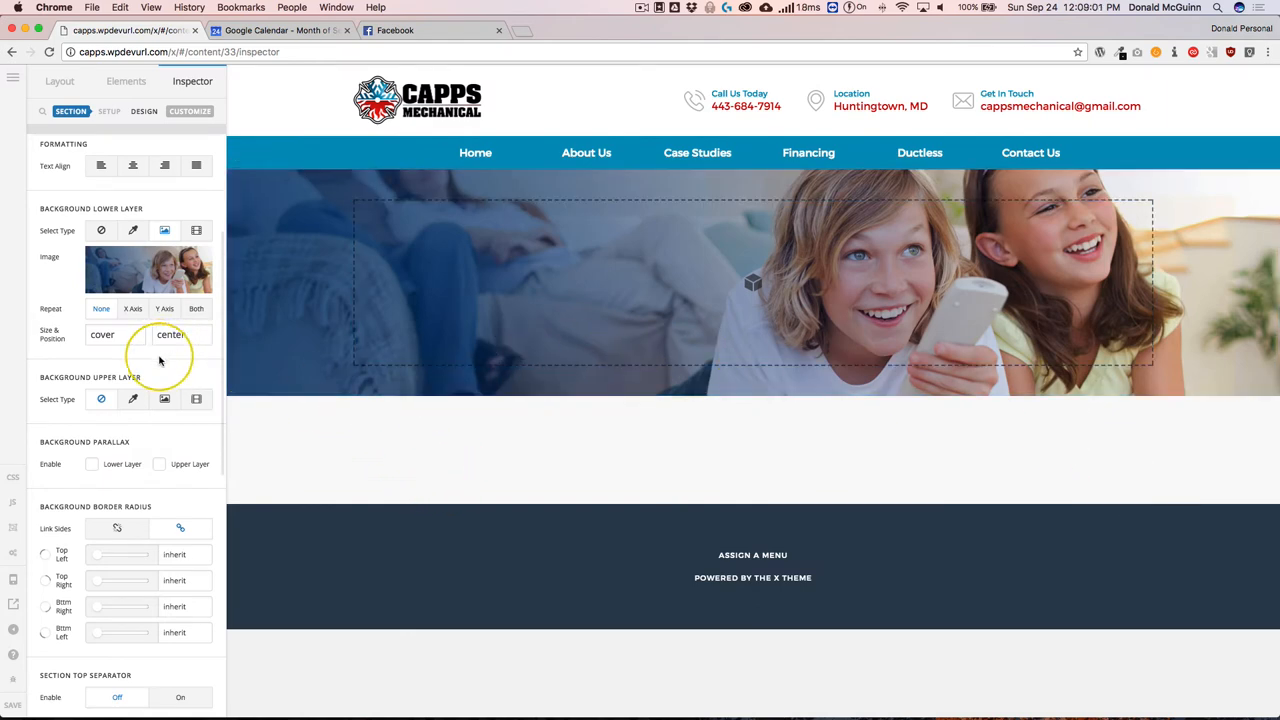
mouse_move(562, 380)
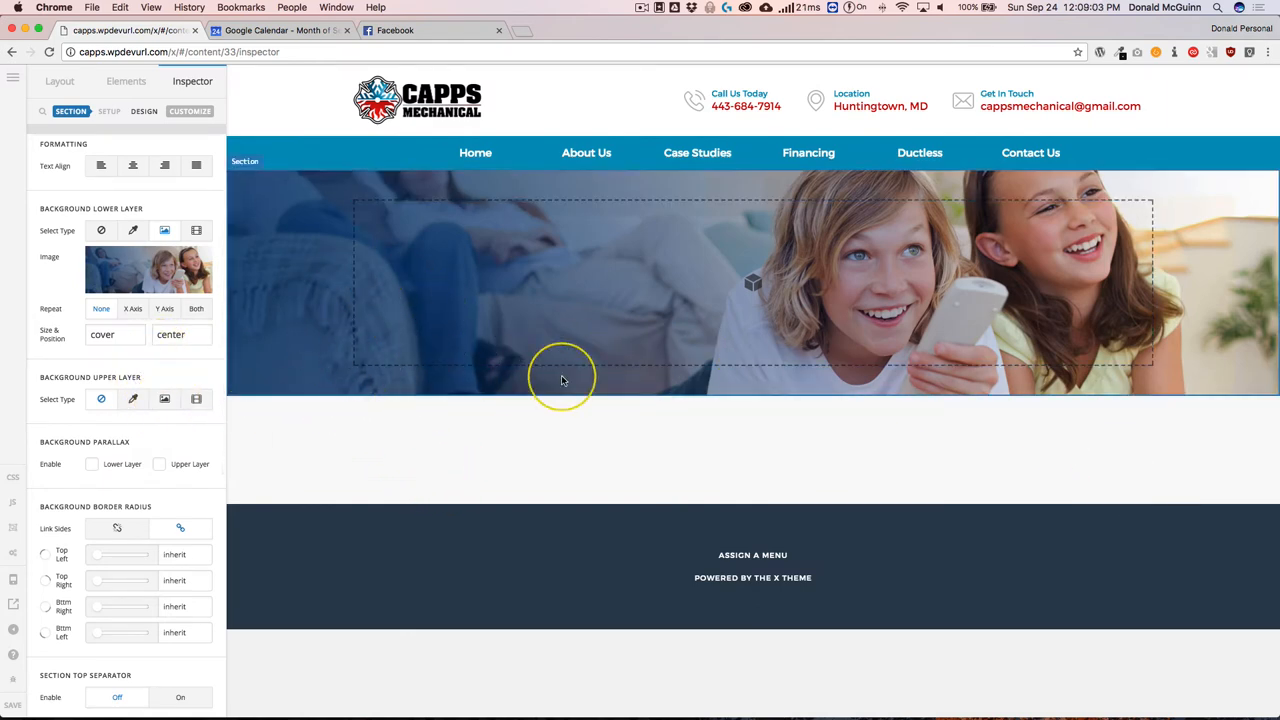
mouse_move(238, 368)
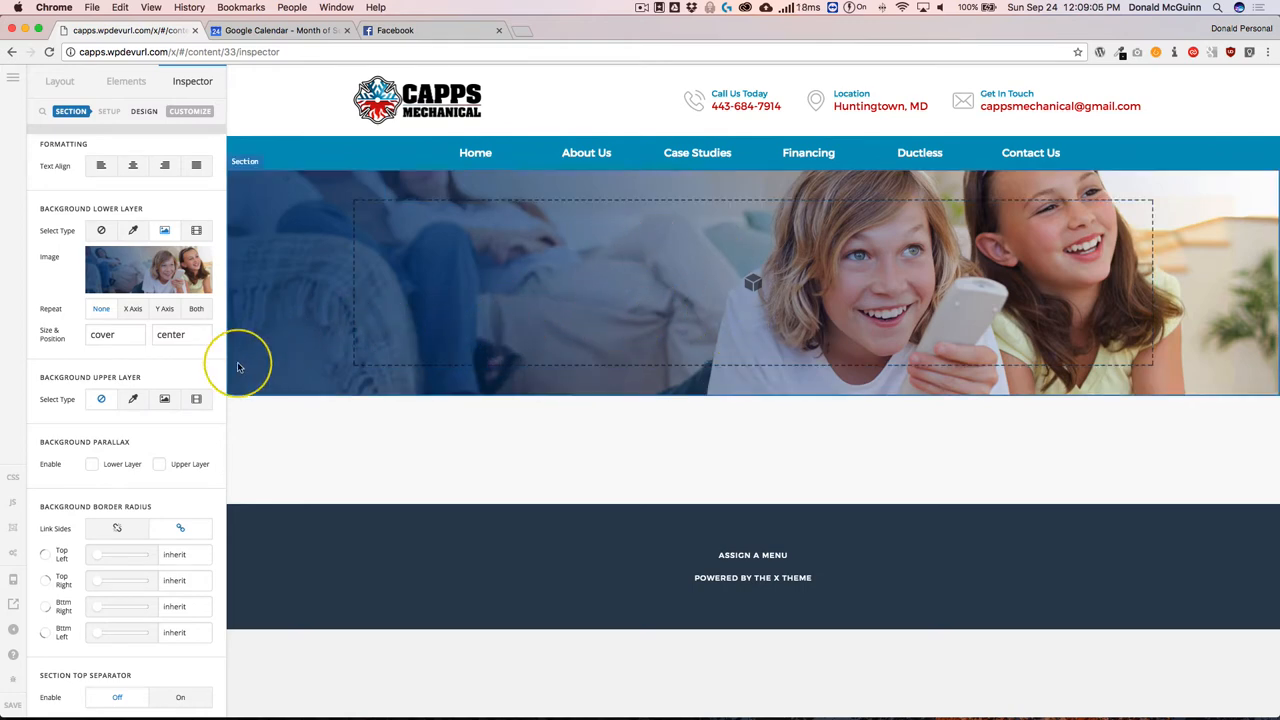
- Set the Background Upper Layer to a dark colour at about 0.48 opacity over the photo
scroll("down", 3)
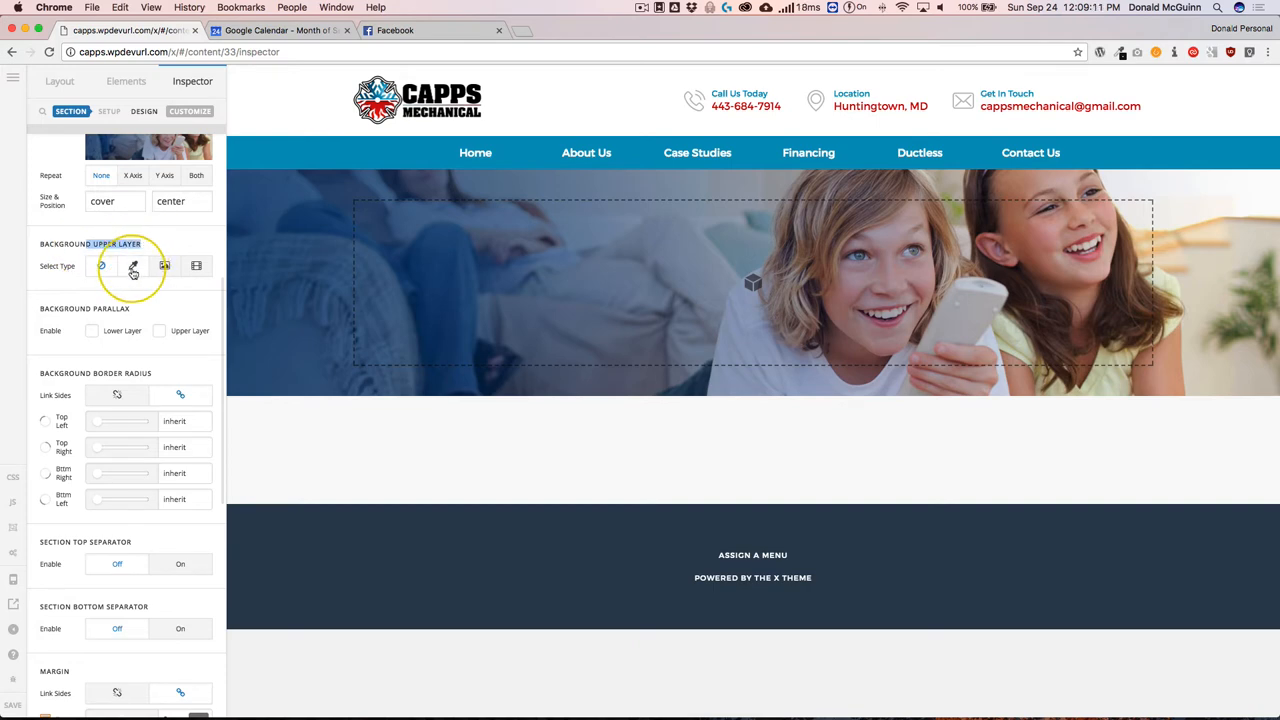
left_click(132, 264)
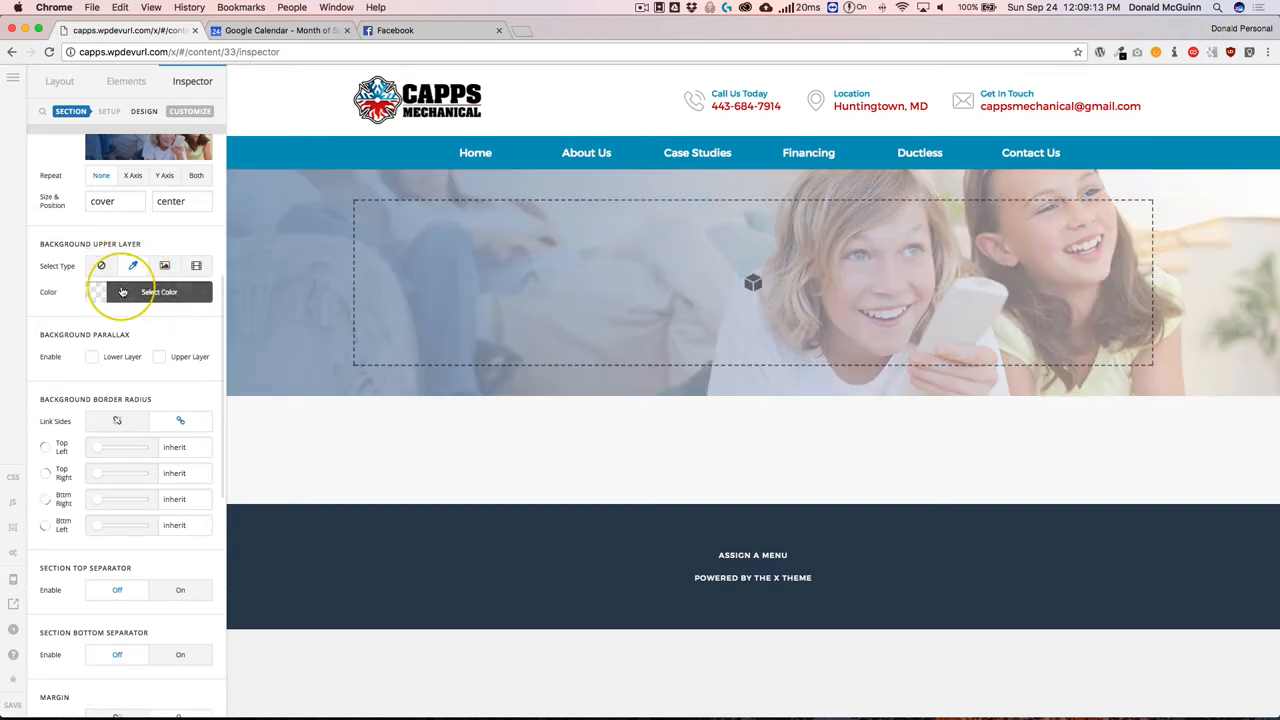
left_click(160, 292)
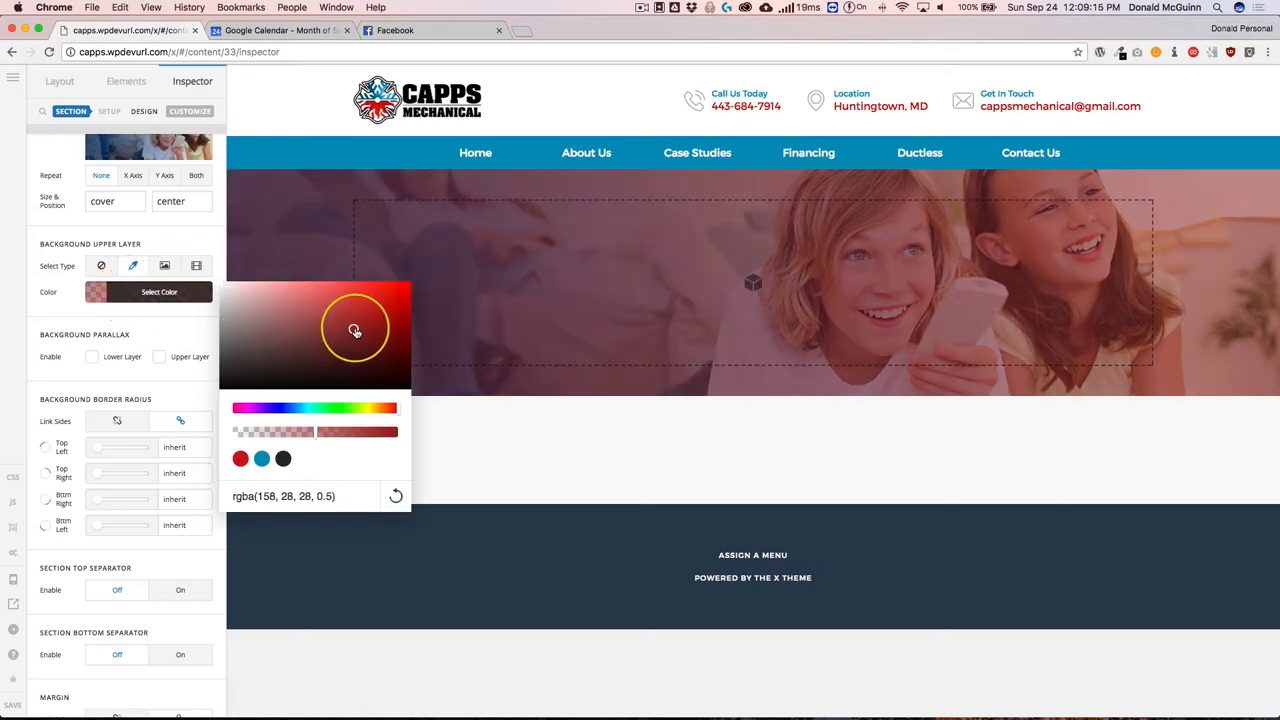
left_click_drag(356, 330, 320, 352)
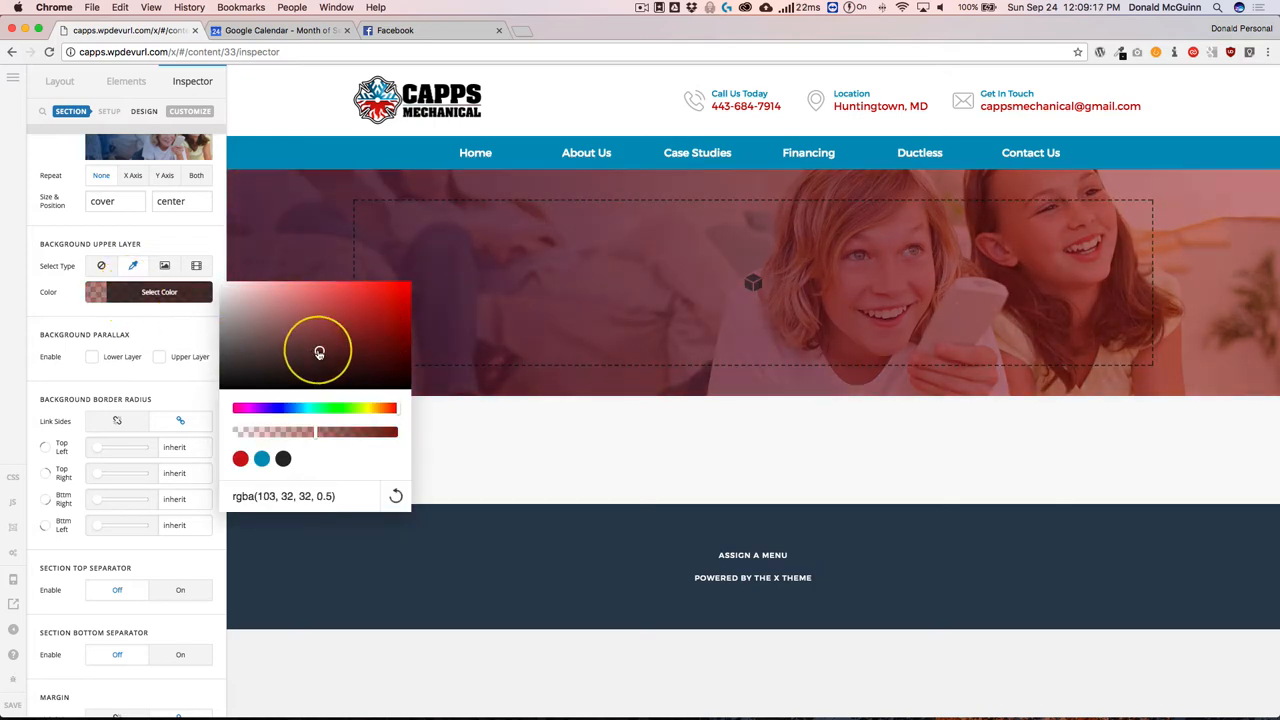
left_click(284, 458)
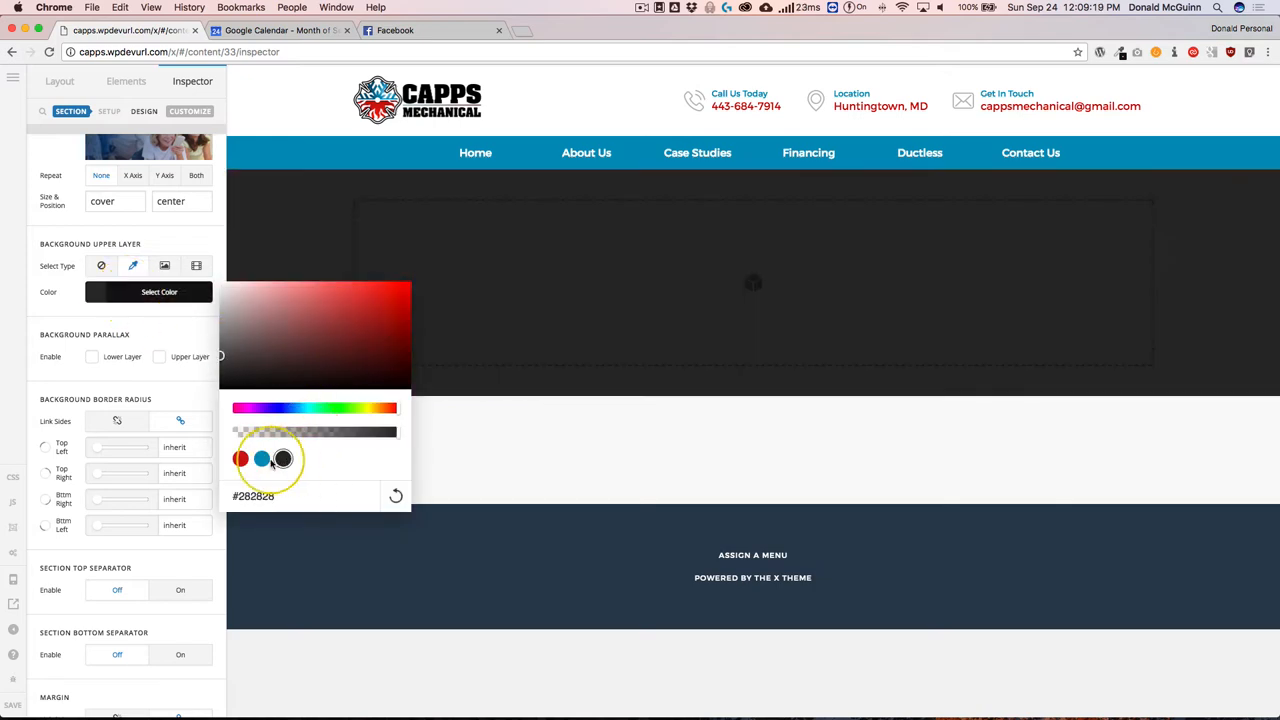
left_click_drag(390, 432, 312, 432)
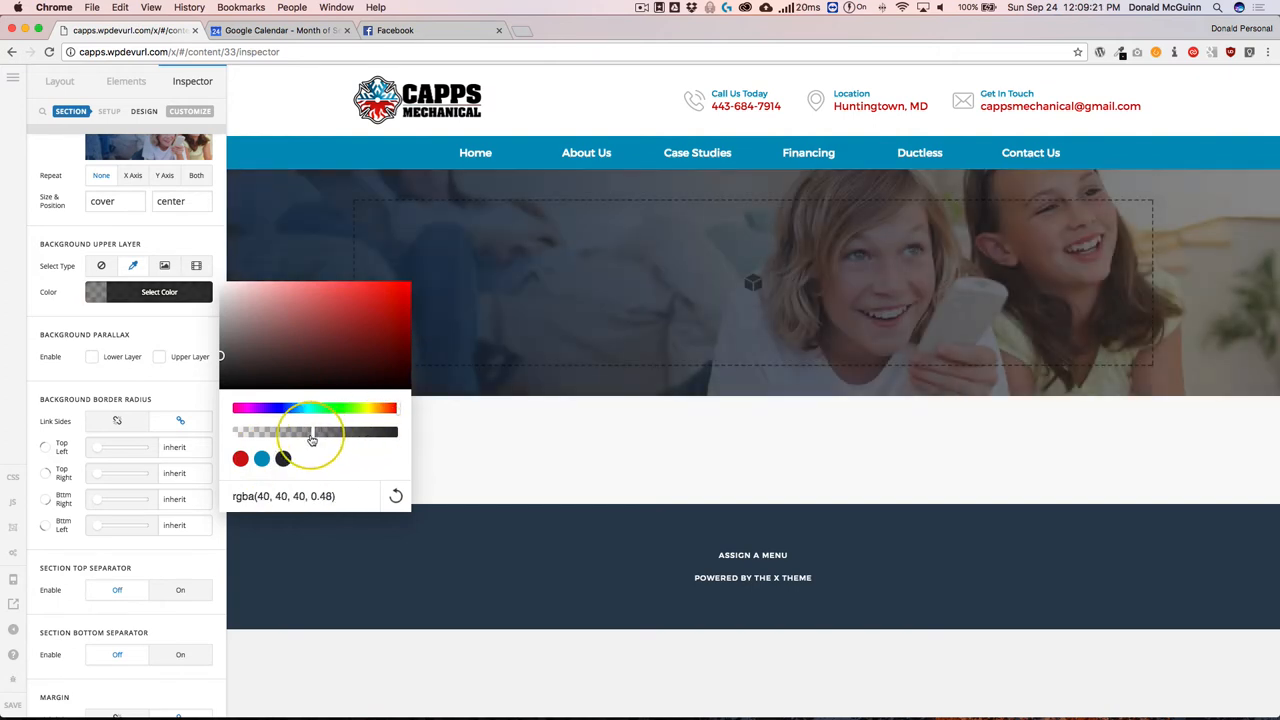
left_click_drag(312, 440, 306, 440)
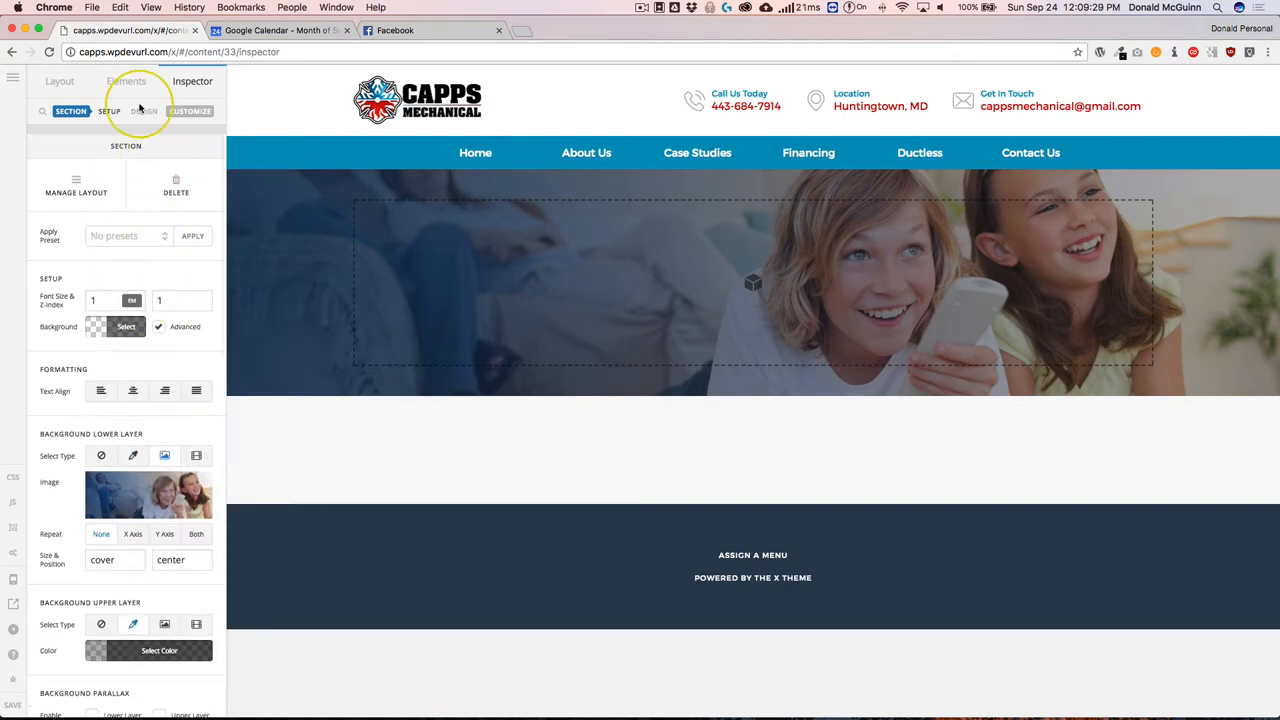
- Search 'hea', add a Headline element and change its text to 'About Us'
left_click(126, 80)
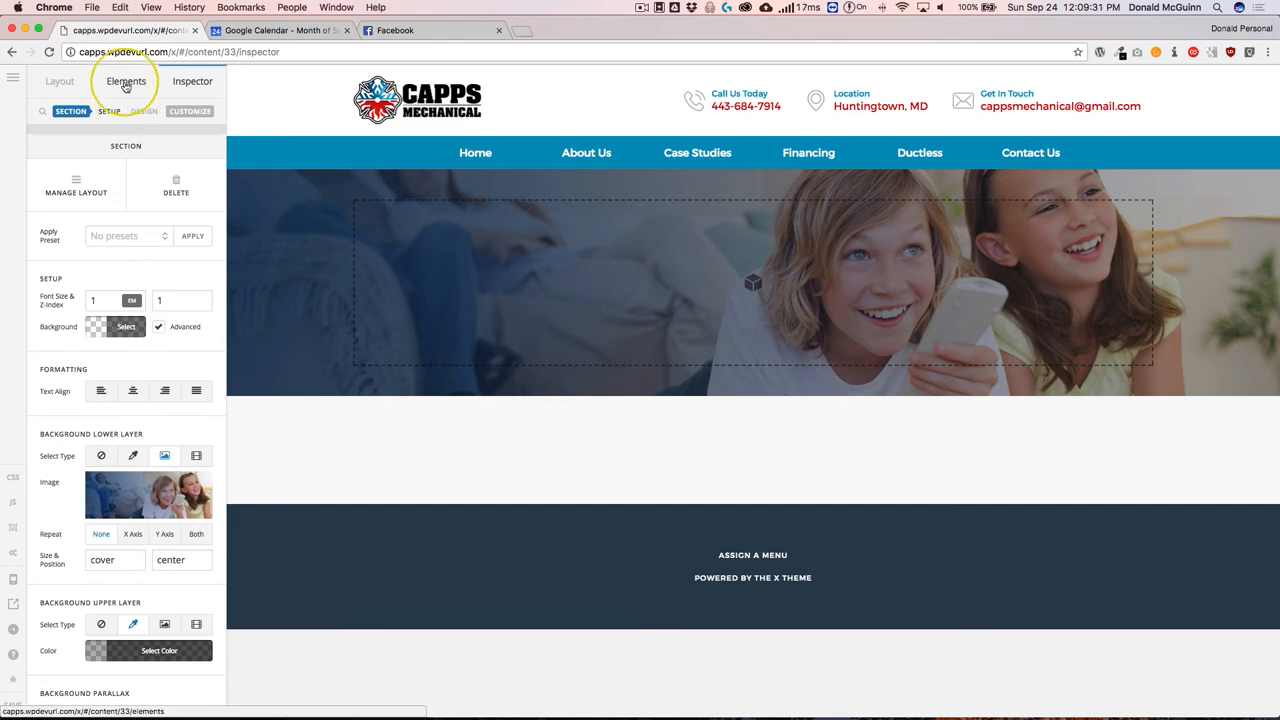
left_click(126, 80)
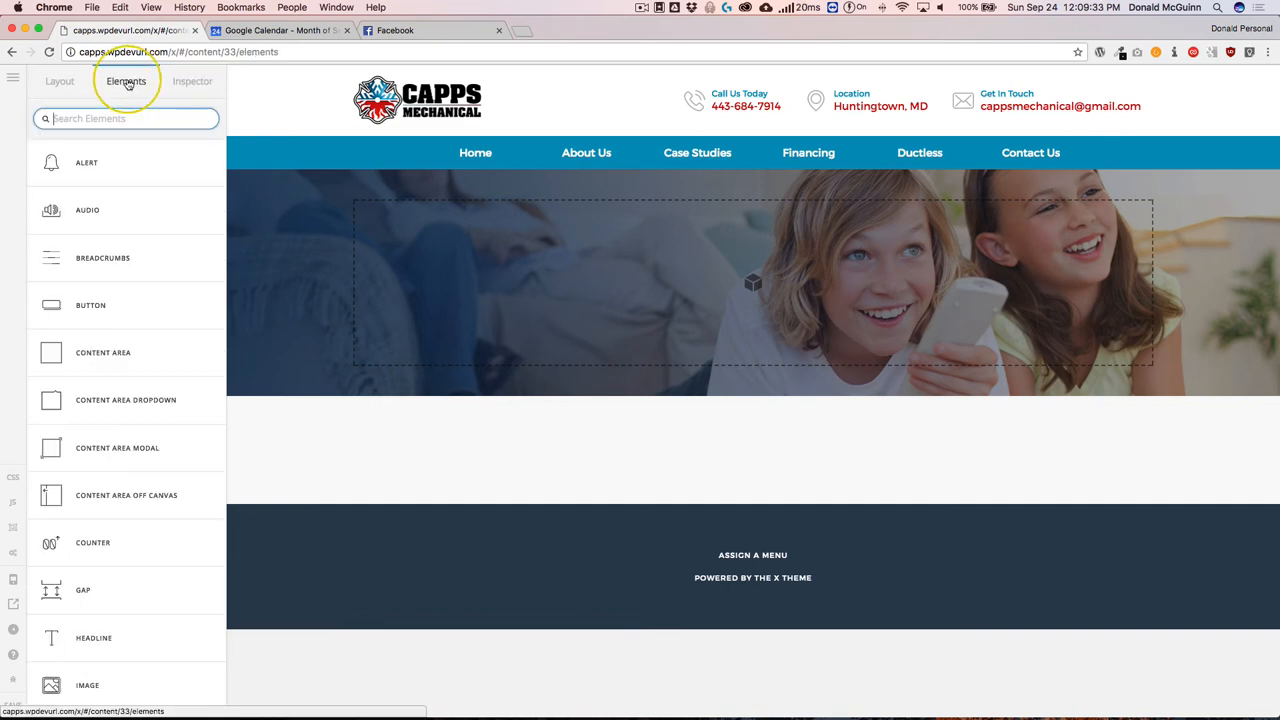
type("hea")
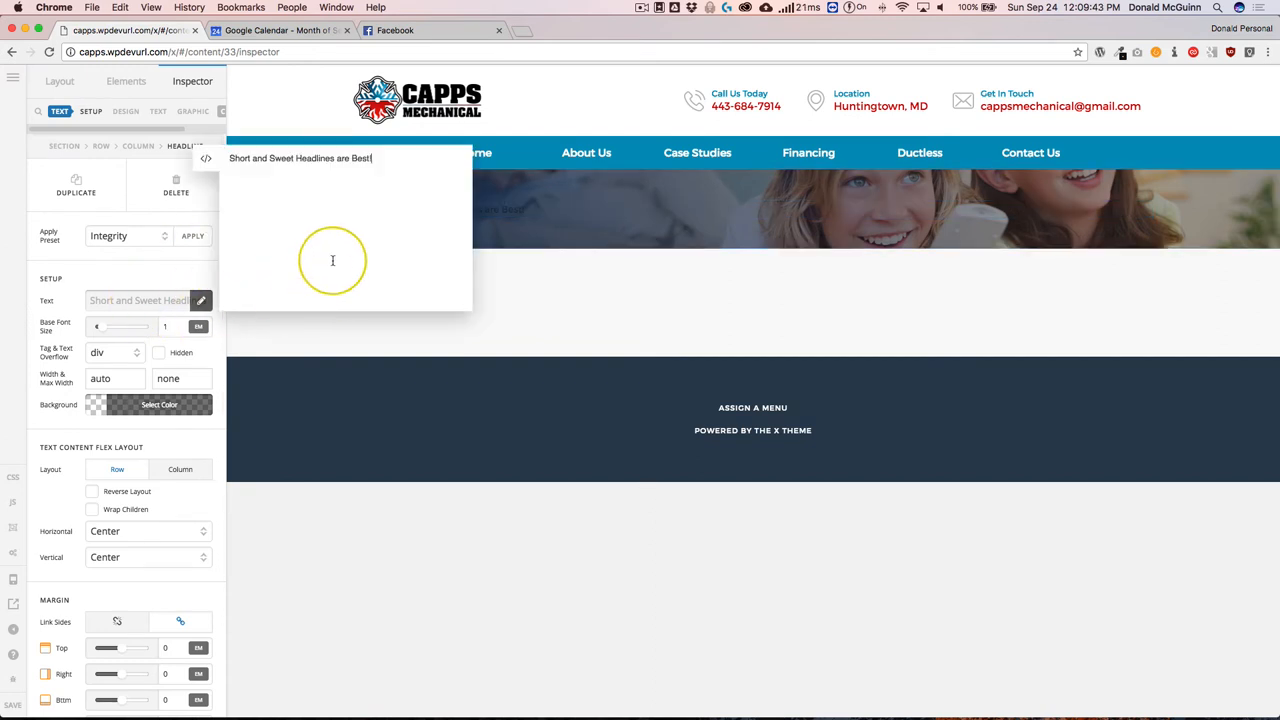
type("ABout U")
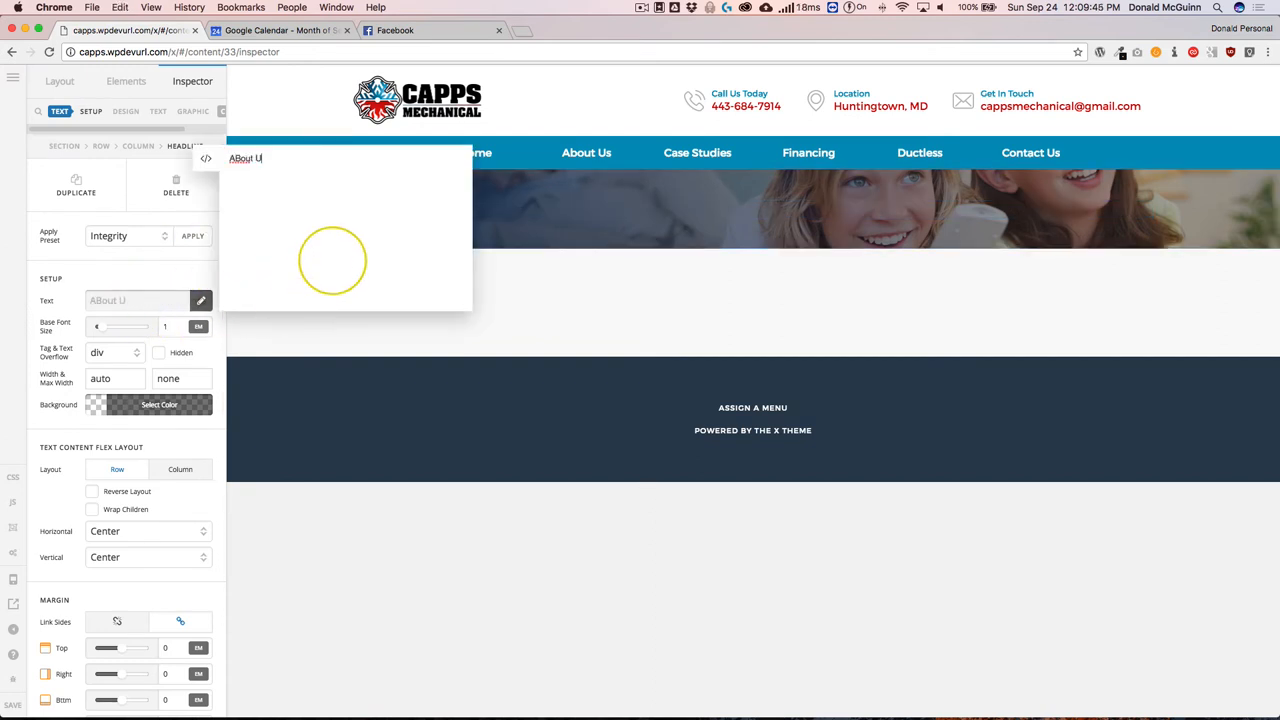
type("About Us")
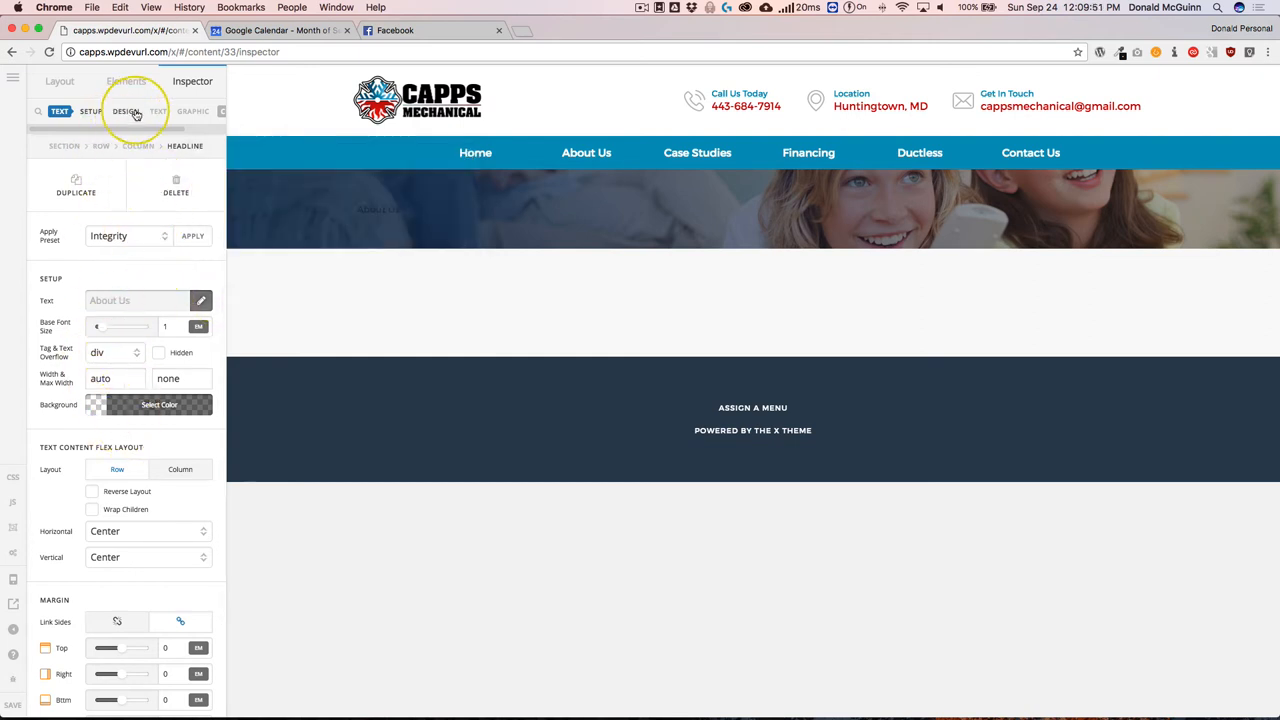
- Style the headline with Font Size 4em and Text Color 'white'
left_click(156, 112)
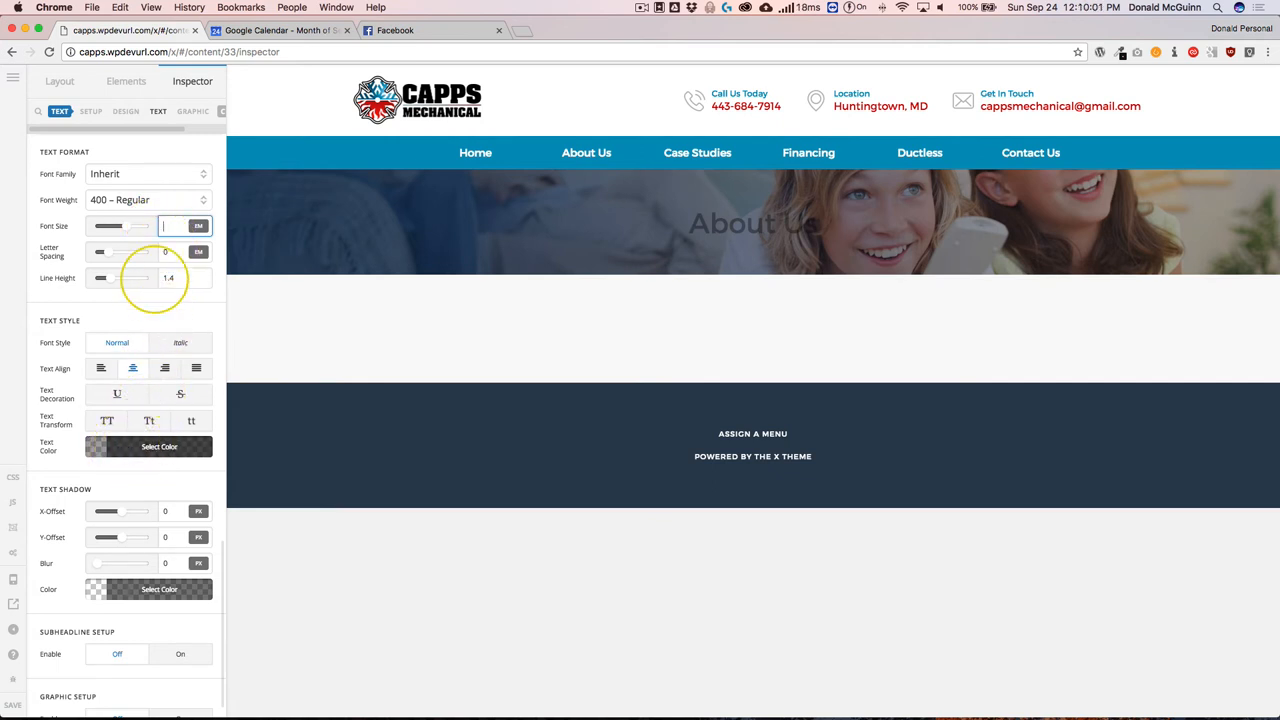
type("4")
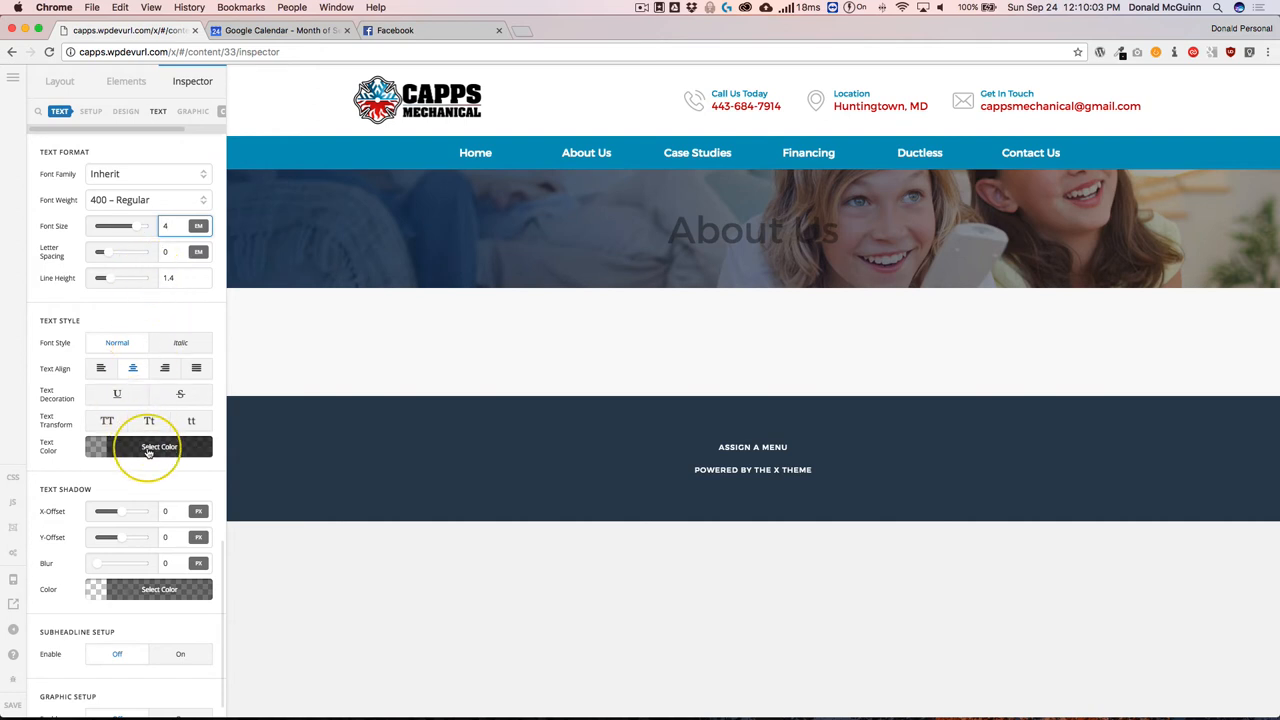
left_click(160, 448)
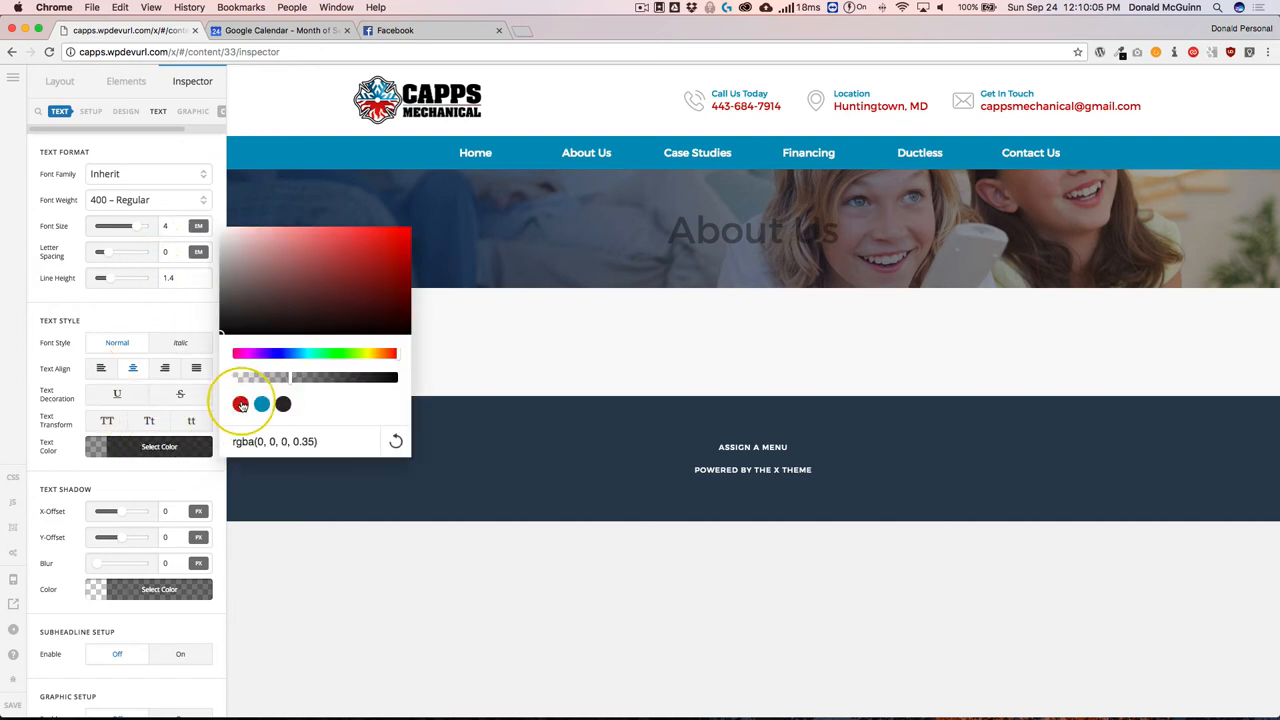
left_click(262, 404)
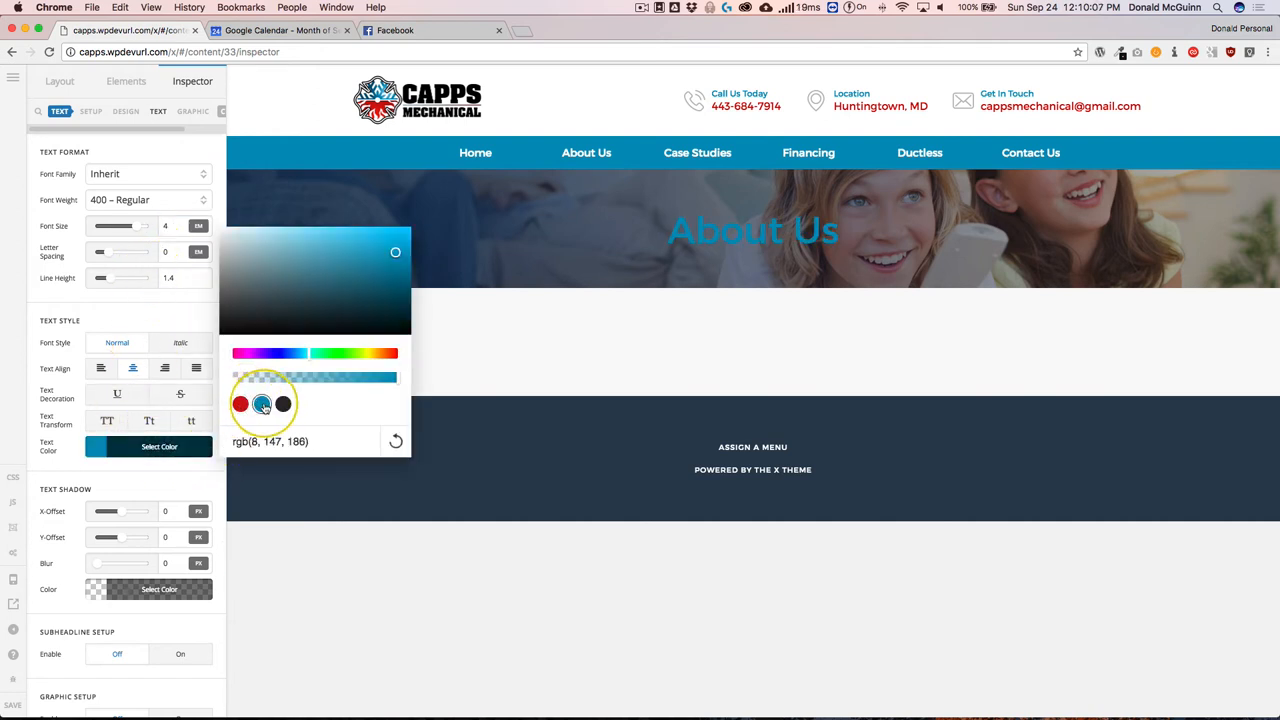
type("white")
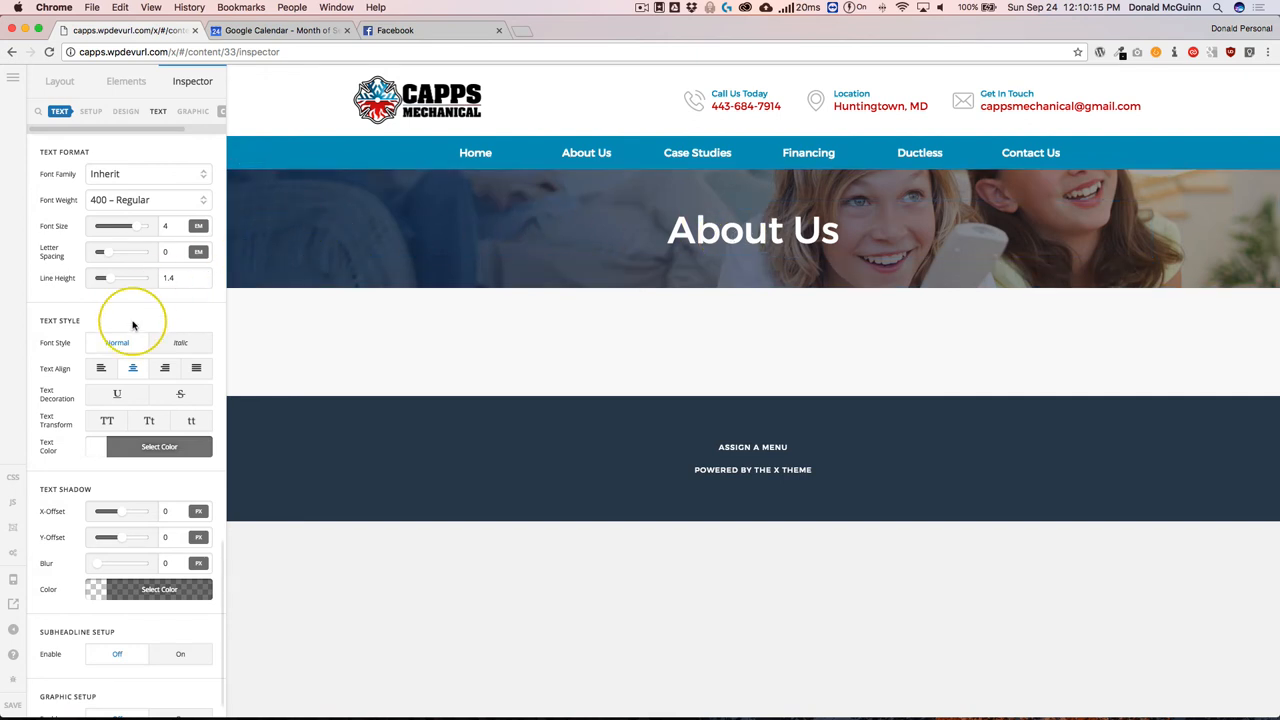
mouse_move(138, 296)
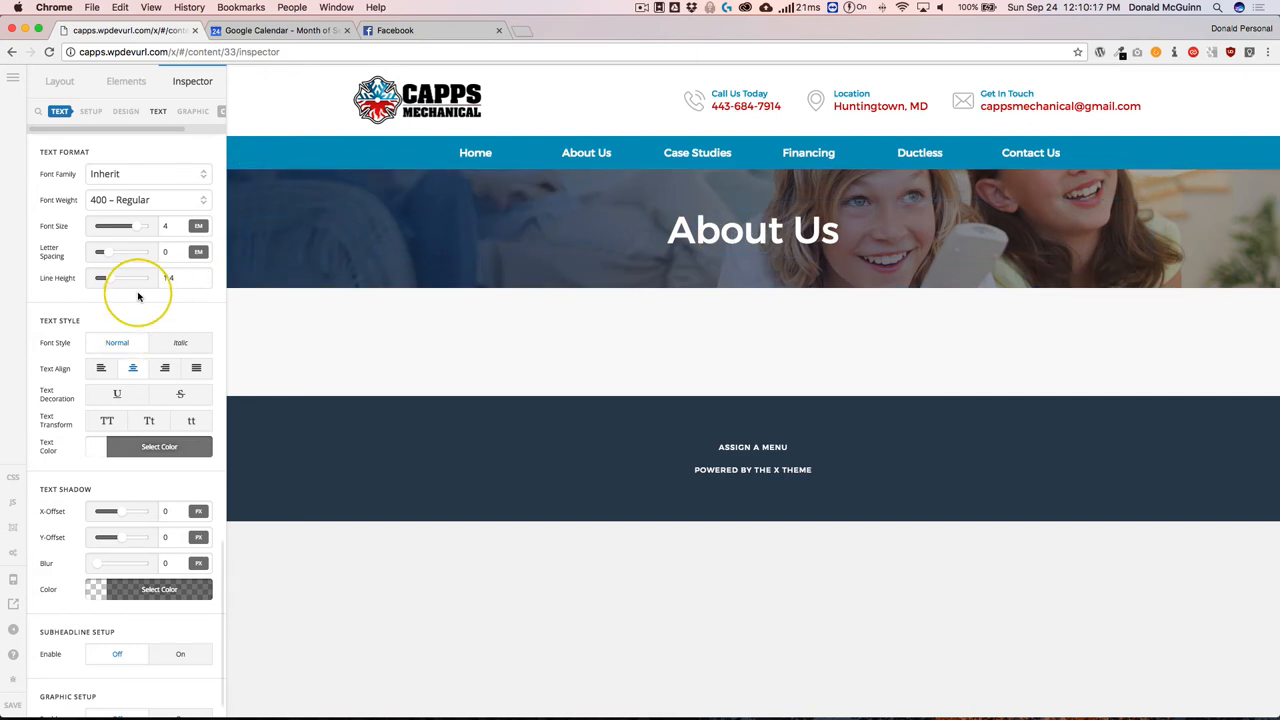
left_click(752, 230)
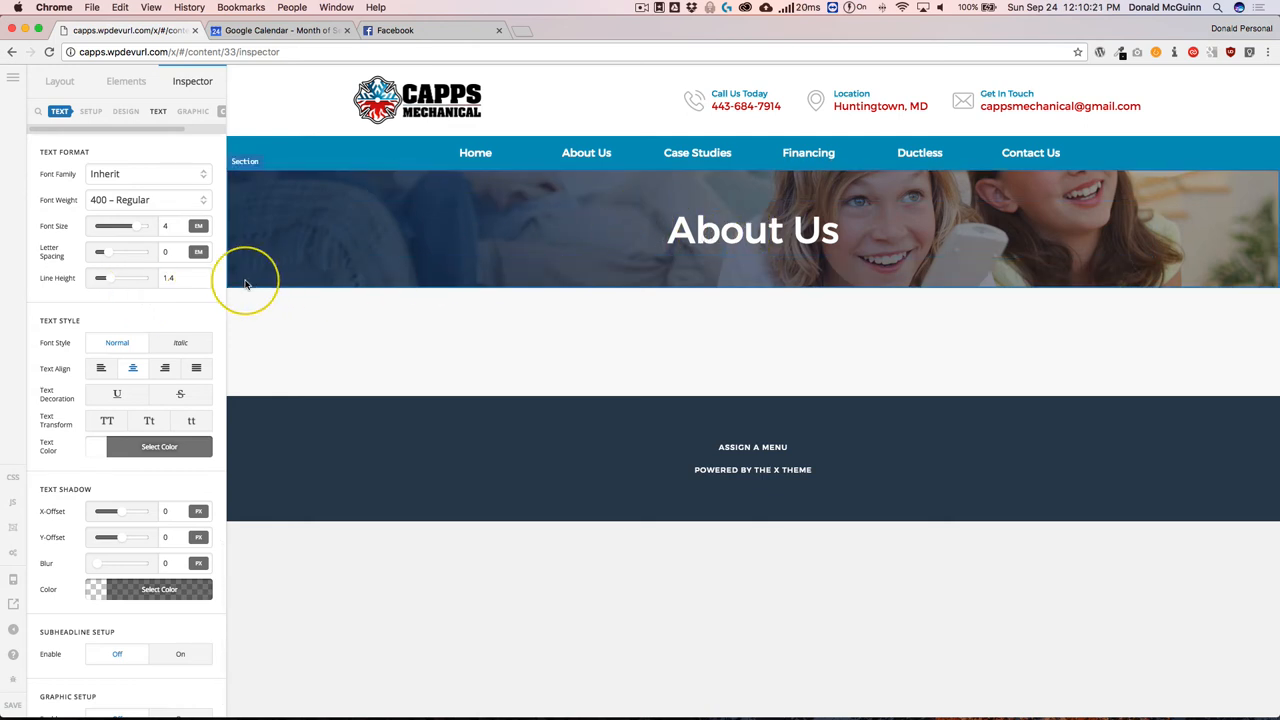
- Enable Subheadline Setup and enter the text 'This is a sub headline.'
scroll("down", 3)
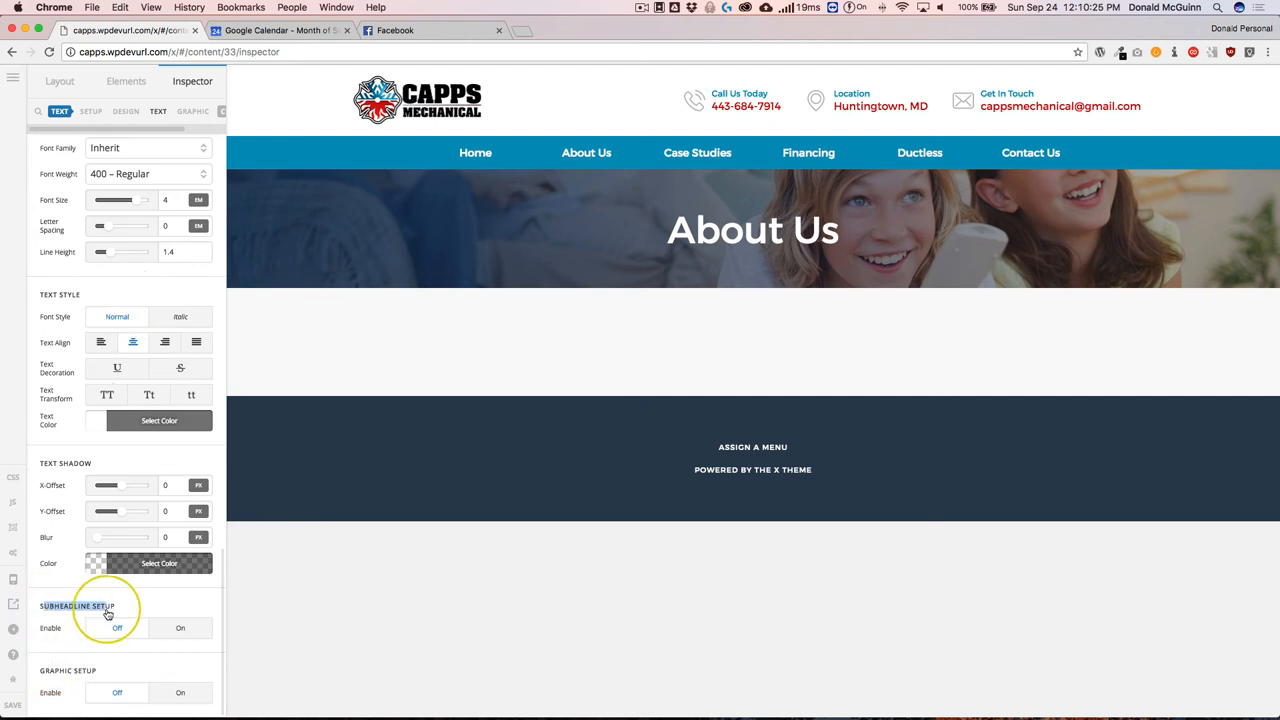
left_click(180, 628)
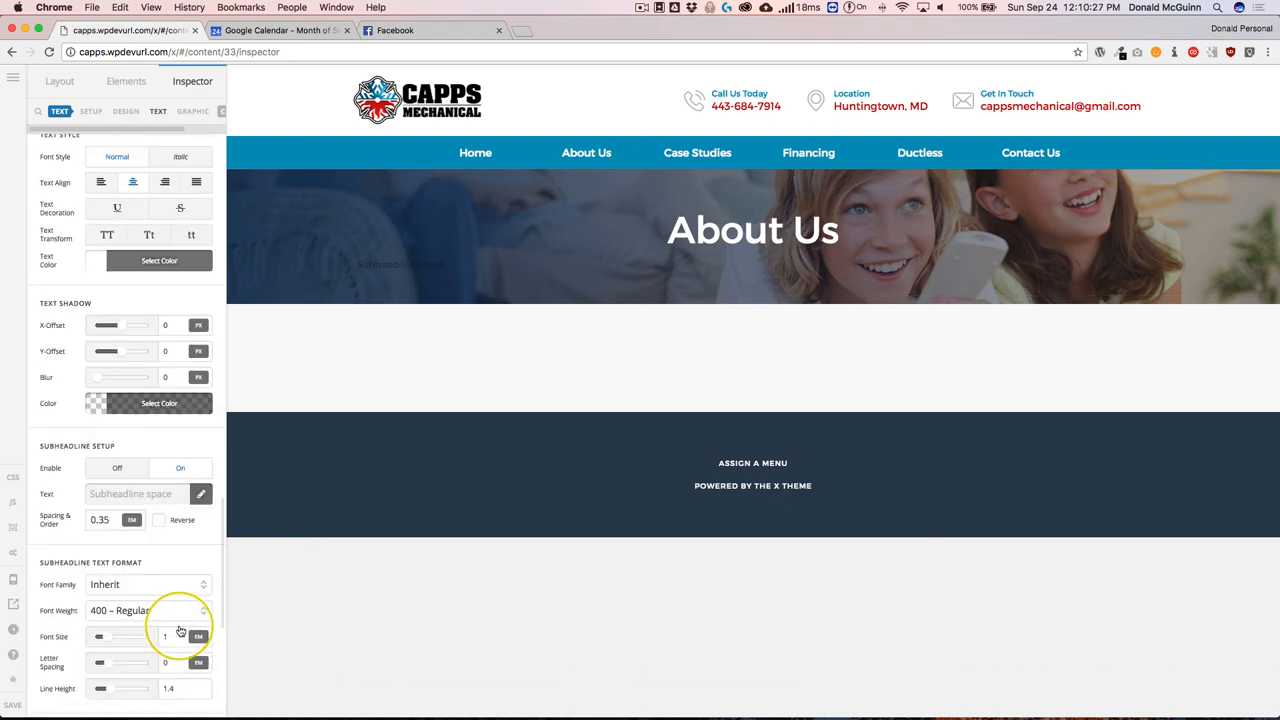
scroll("down", 3)
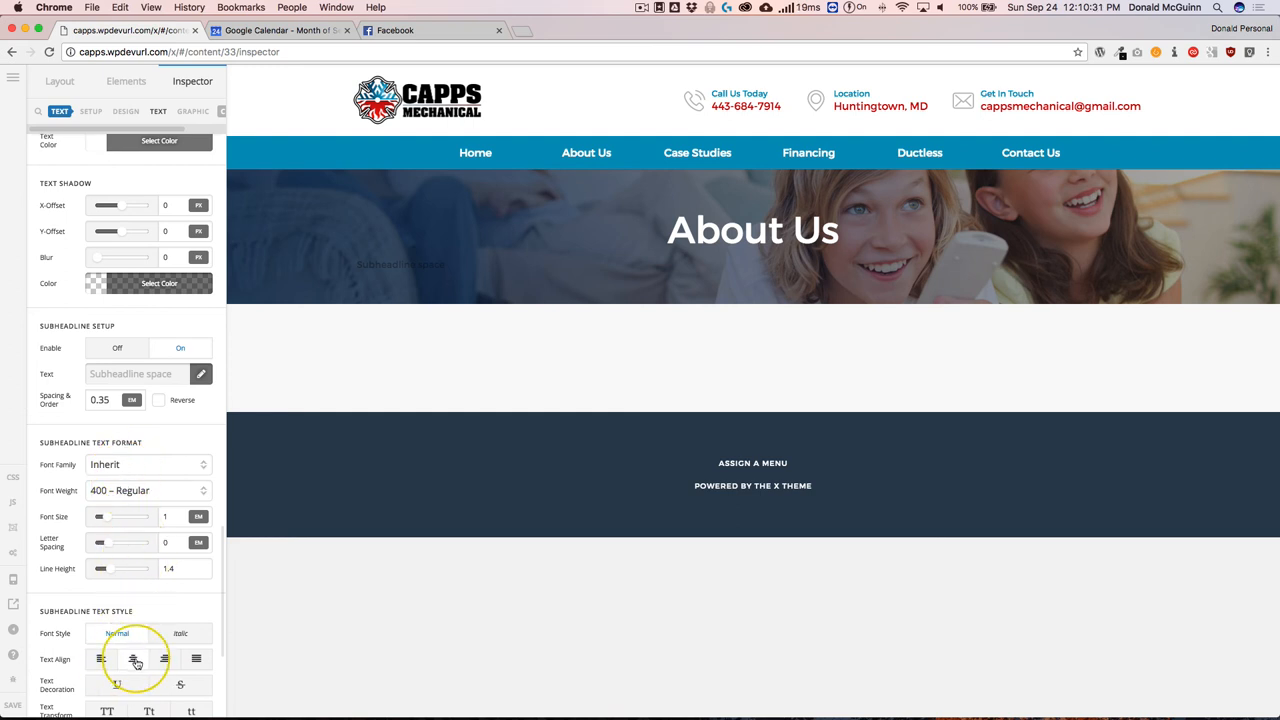
left_click(200, 374)
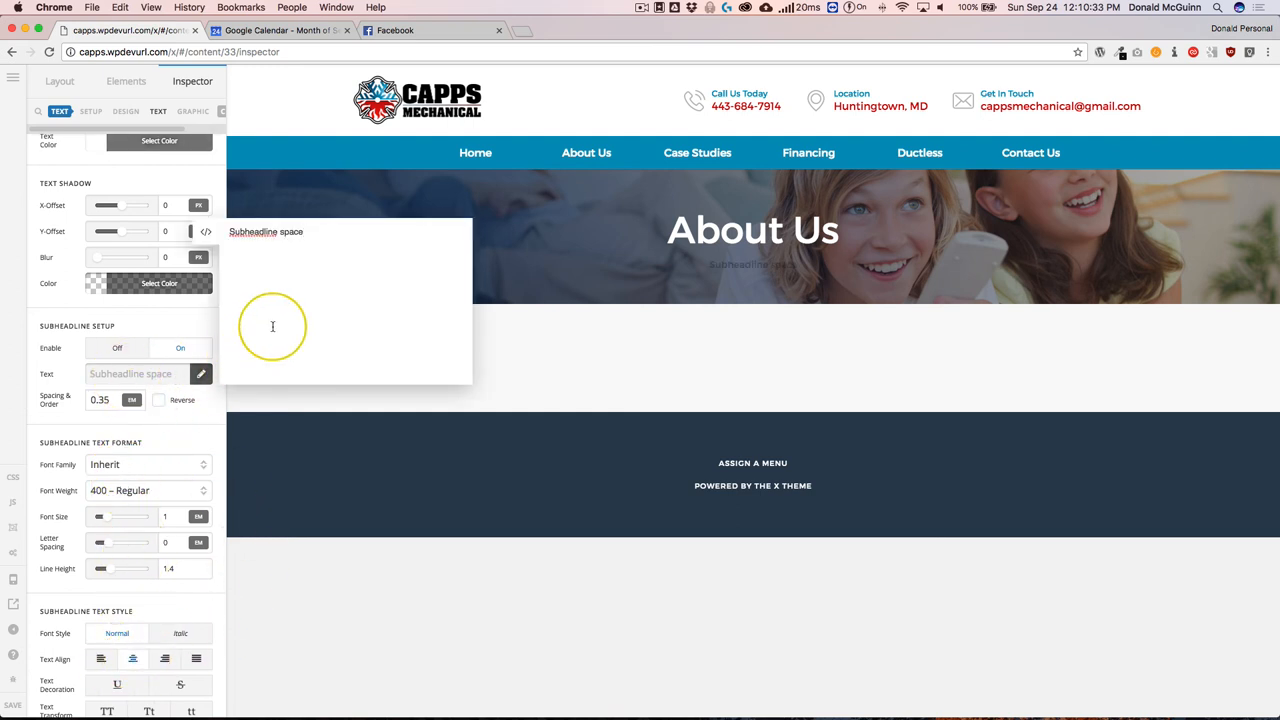
type("This is a s")
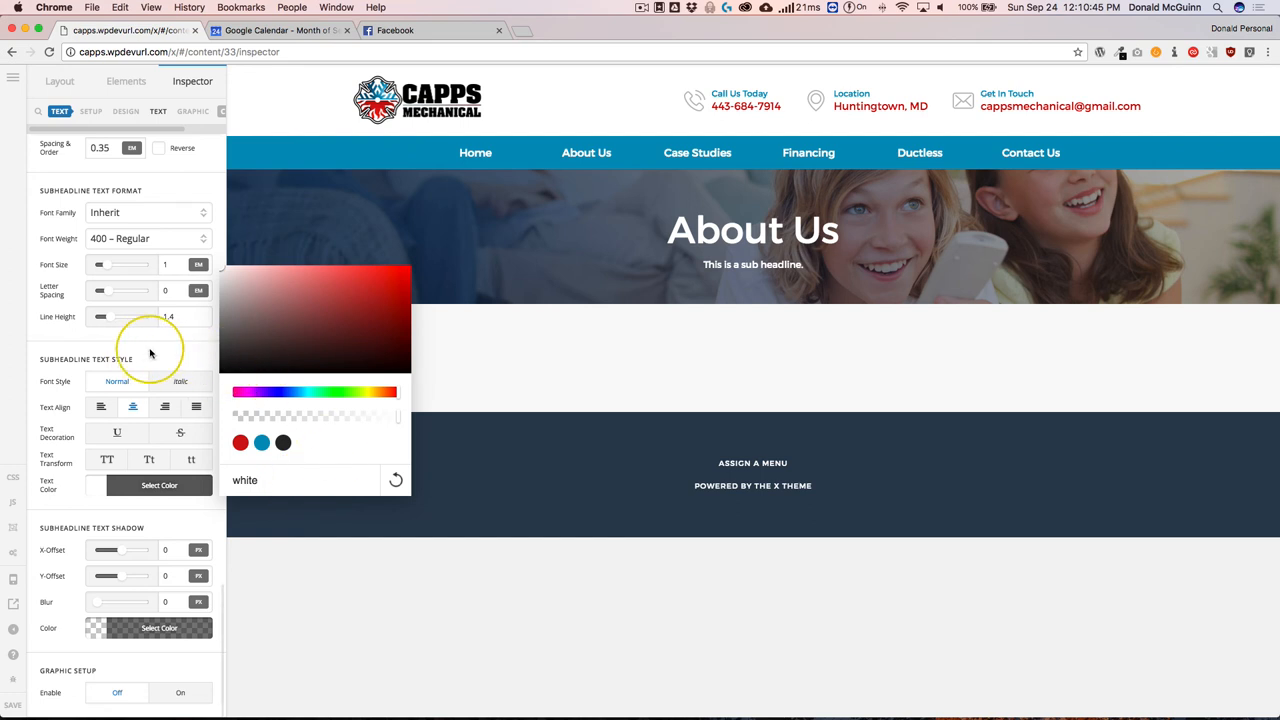
- Set the sub-headline Font Size to 1.5em and Line Height to 0
left_click(176, 284)
type(".5")
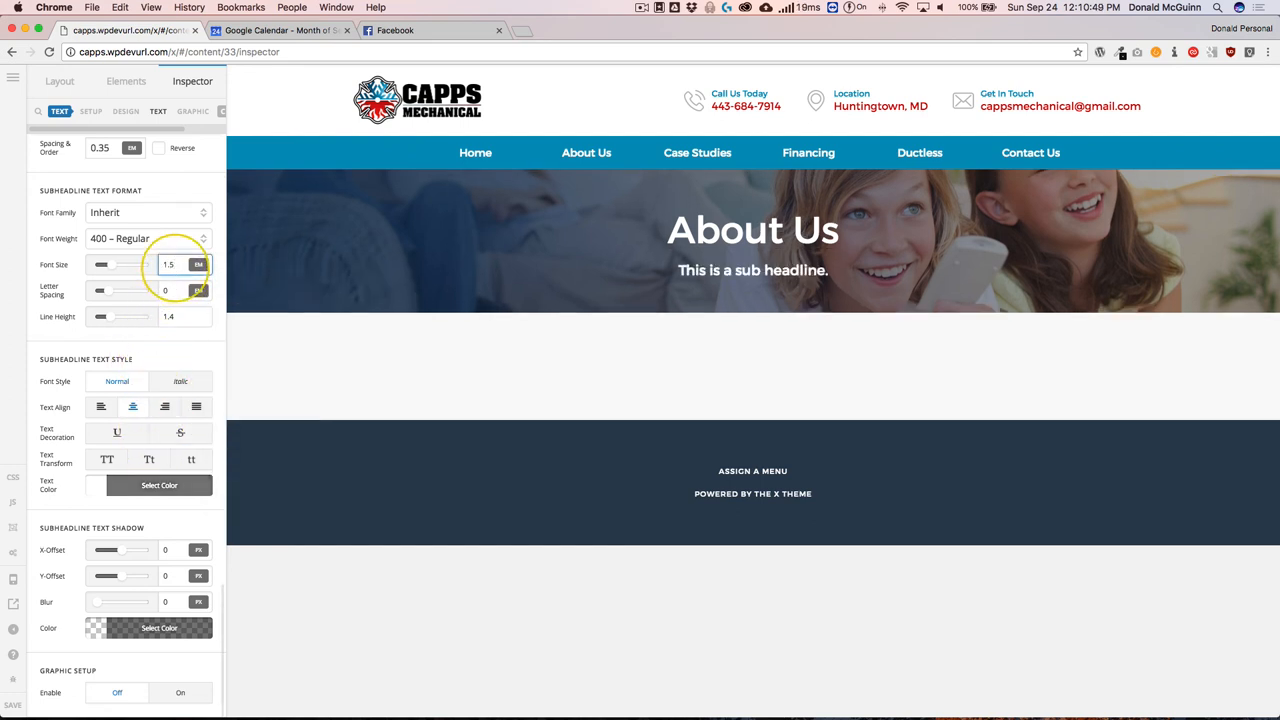
left_click(168, 316)
type("0")
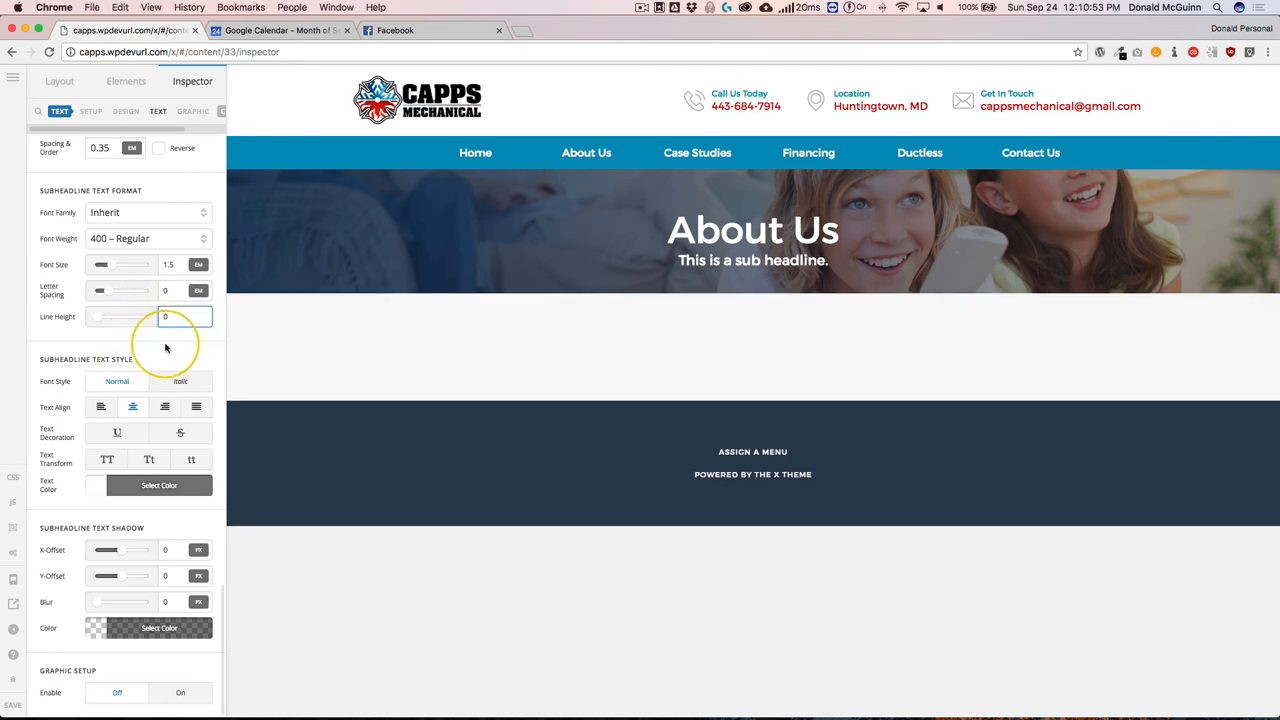
left_click(752, 230)
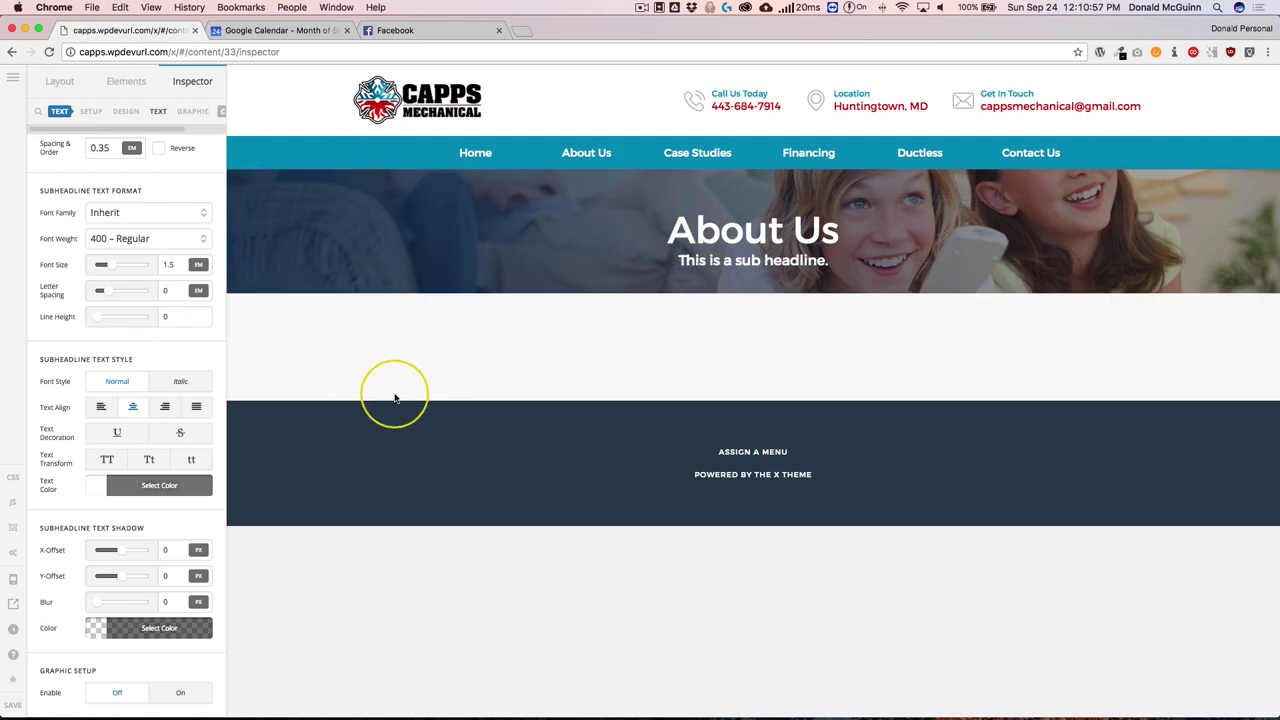
mouse_move(616, 368)
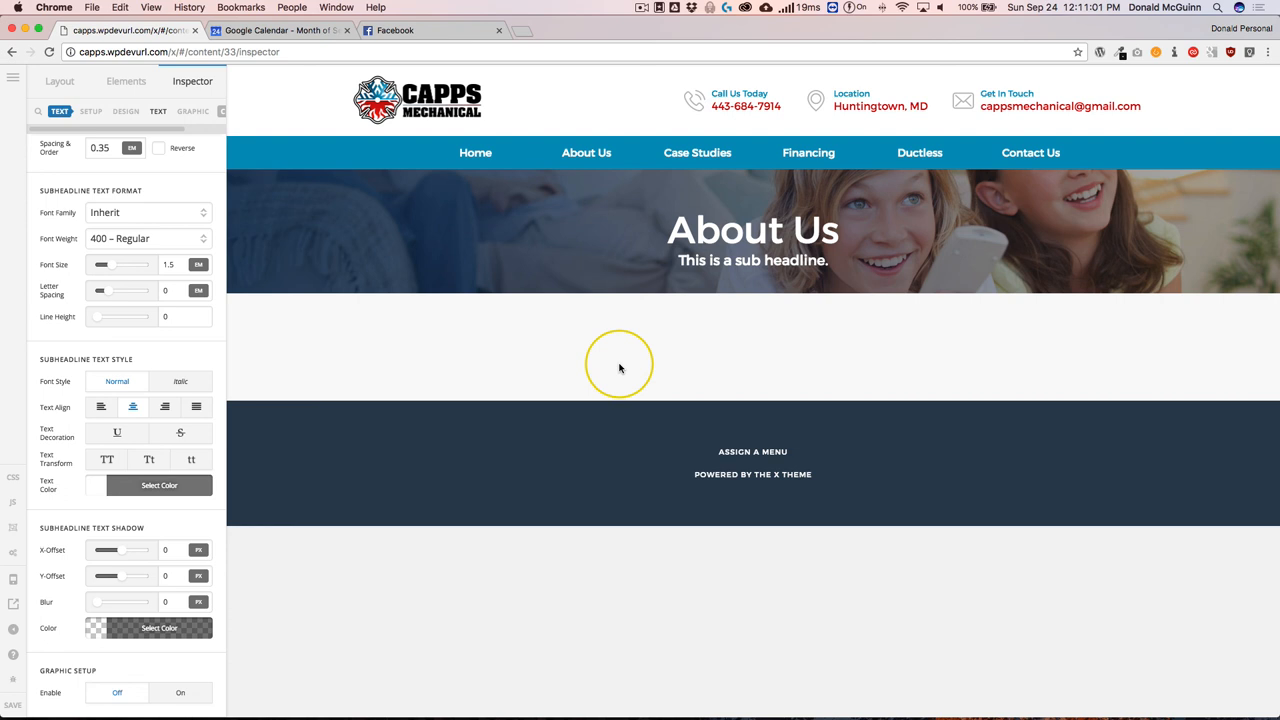
mouse_move(124, 356)
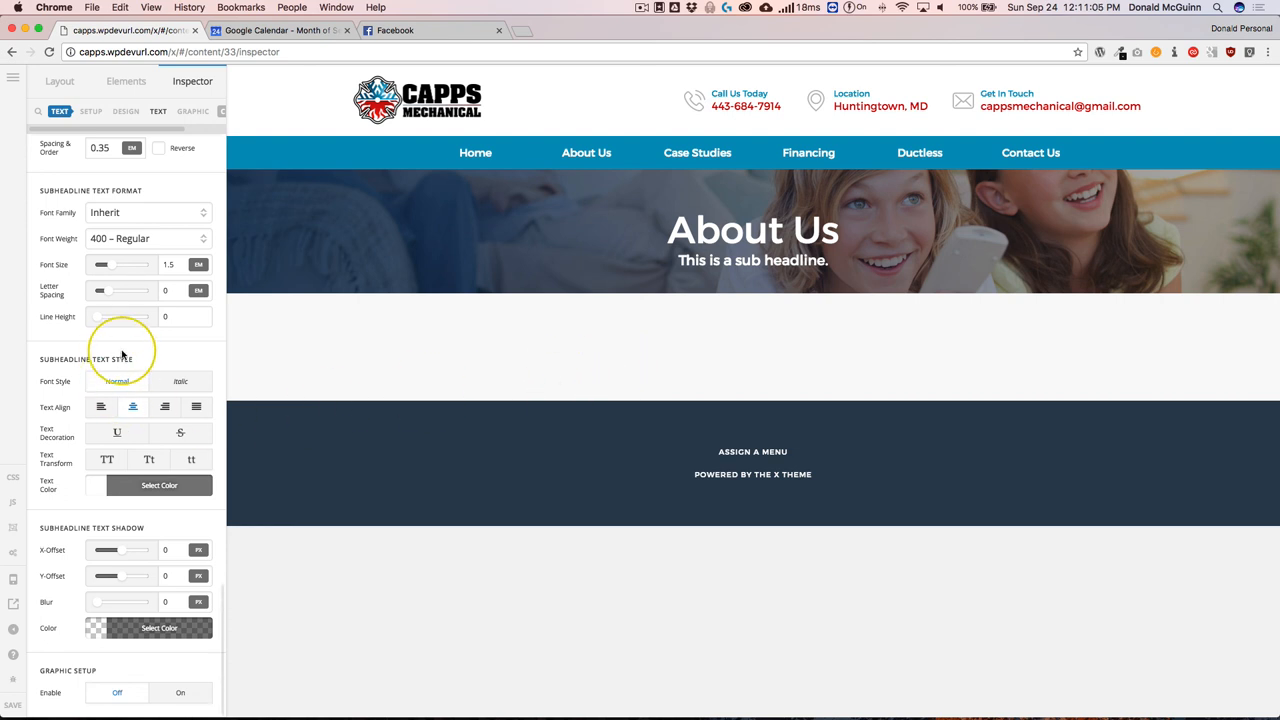